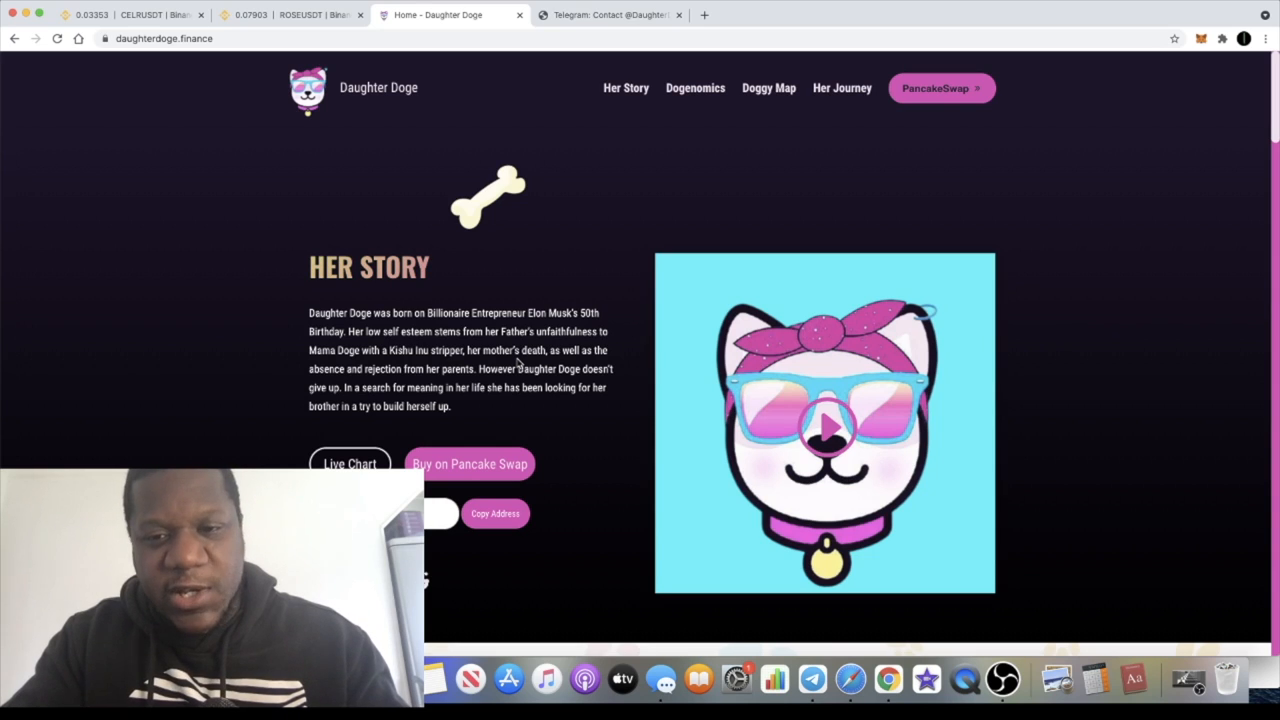
Play the Daughter Doge intro video from the Her Story section
click(824, 422)
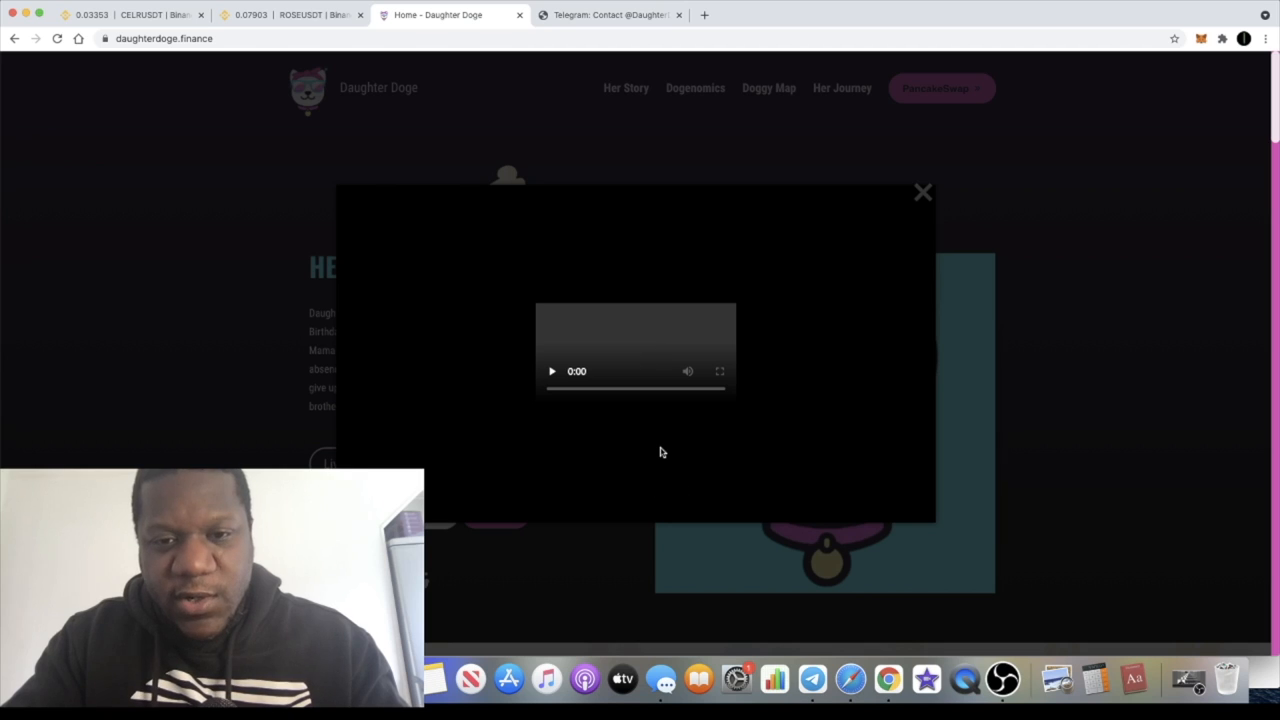
click(552, 370)
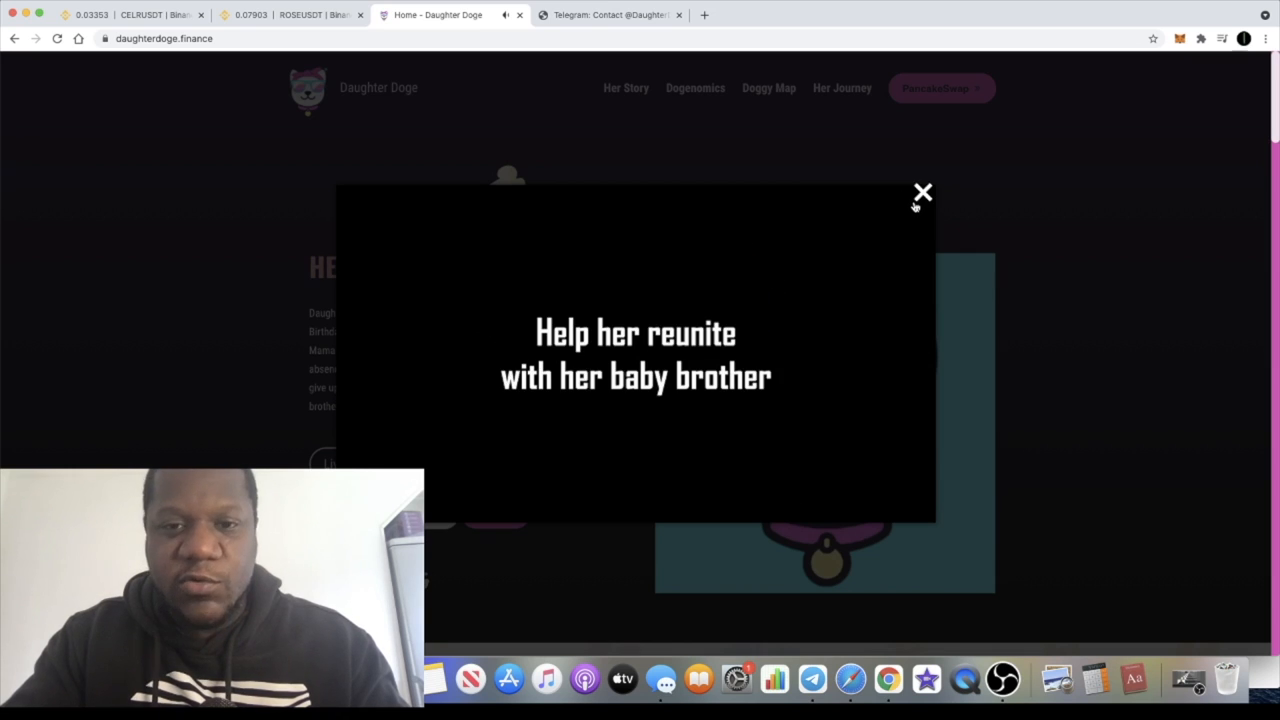
Close the video and scroll to the Dogenomics breakdown: 14% tax, 2% liquidity, 8% BNB rewards, 4% marketing
click(922, 192)
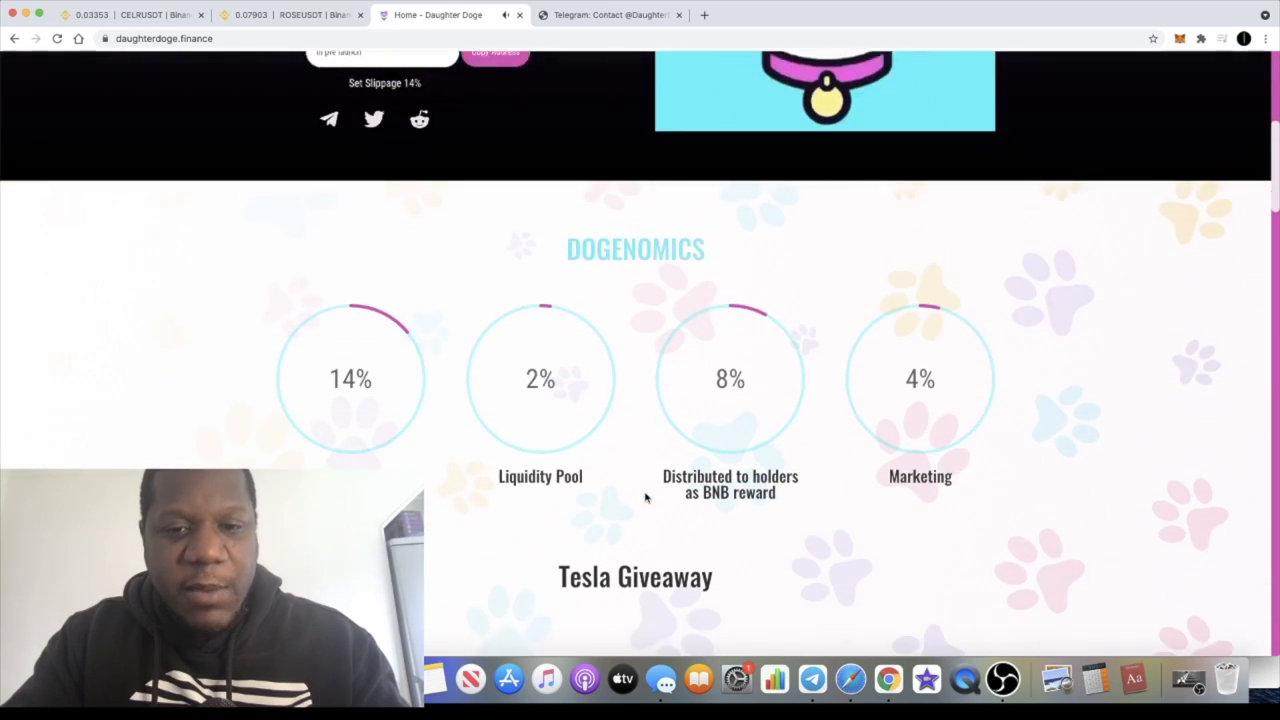
scroll(down, 3)
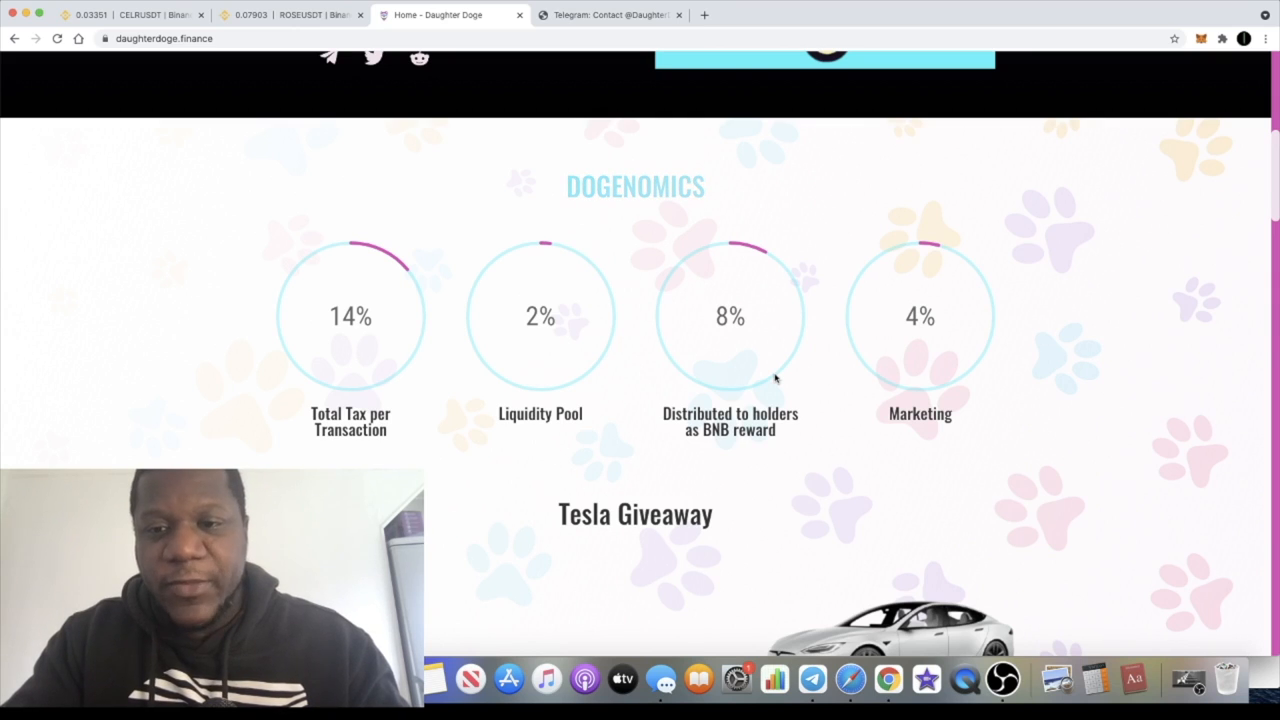
mouse_move(920, 296)
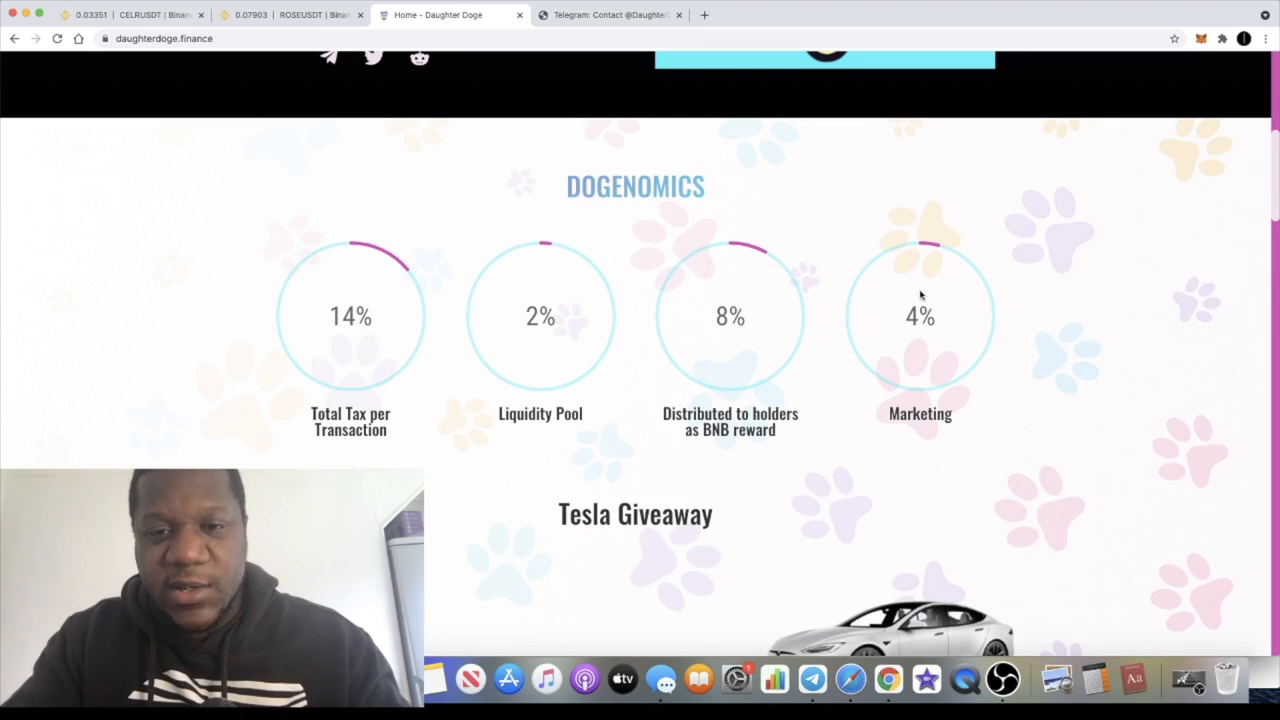
mouse_move(786, 456)
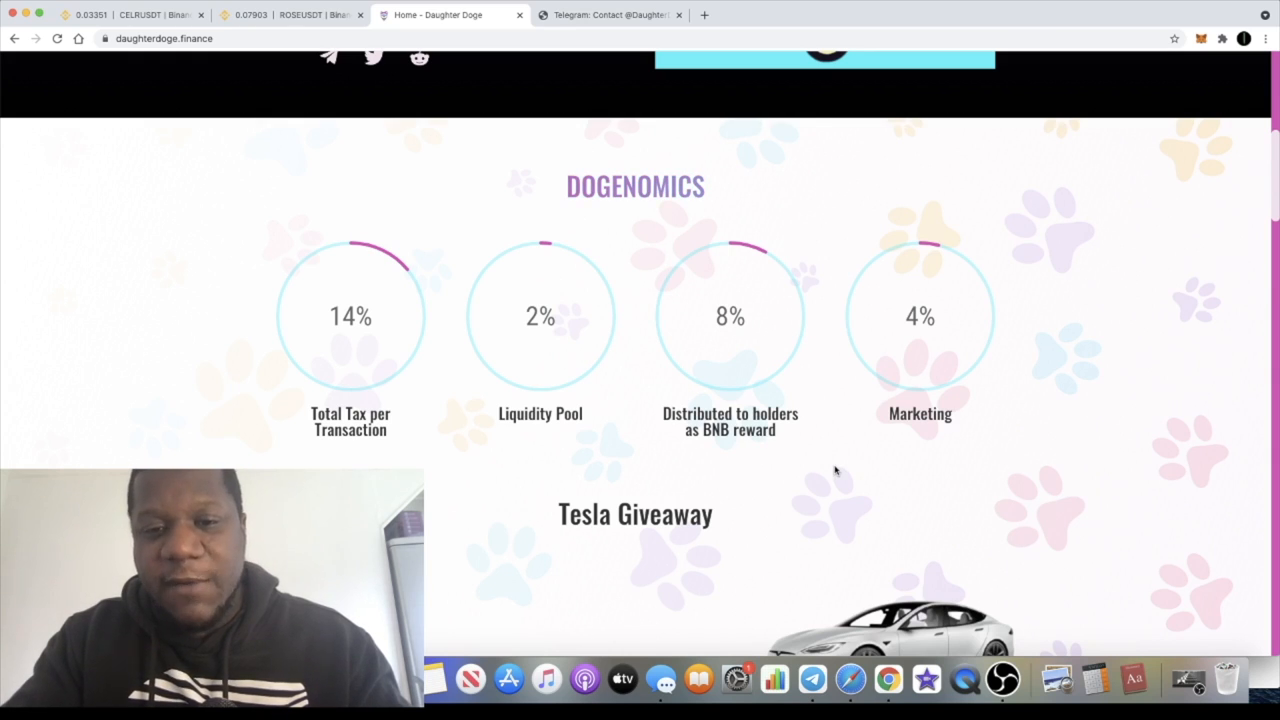
mouse_move(766, 452)
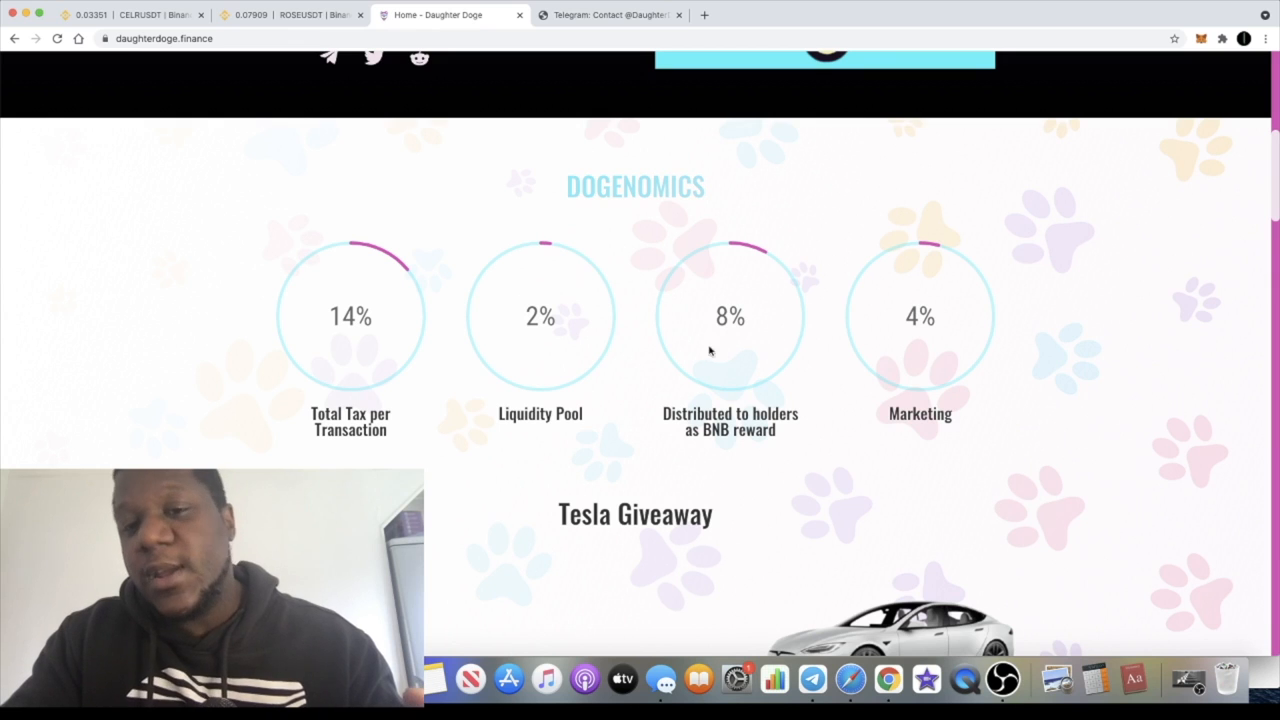
scroll(down, 3)
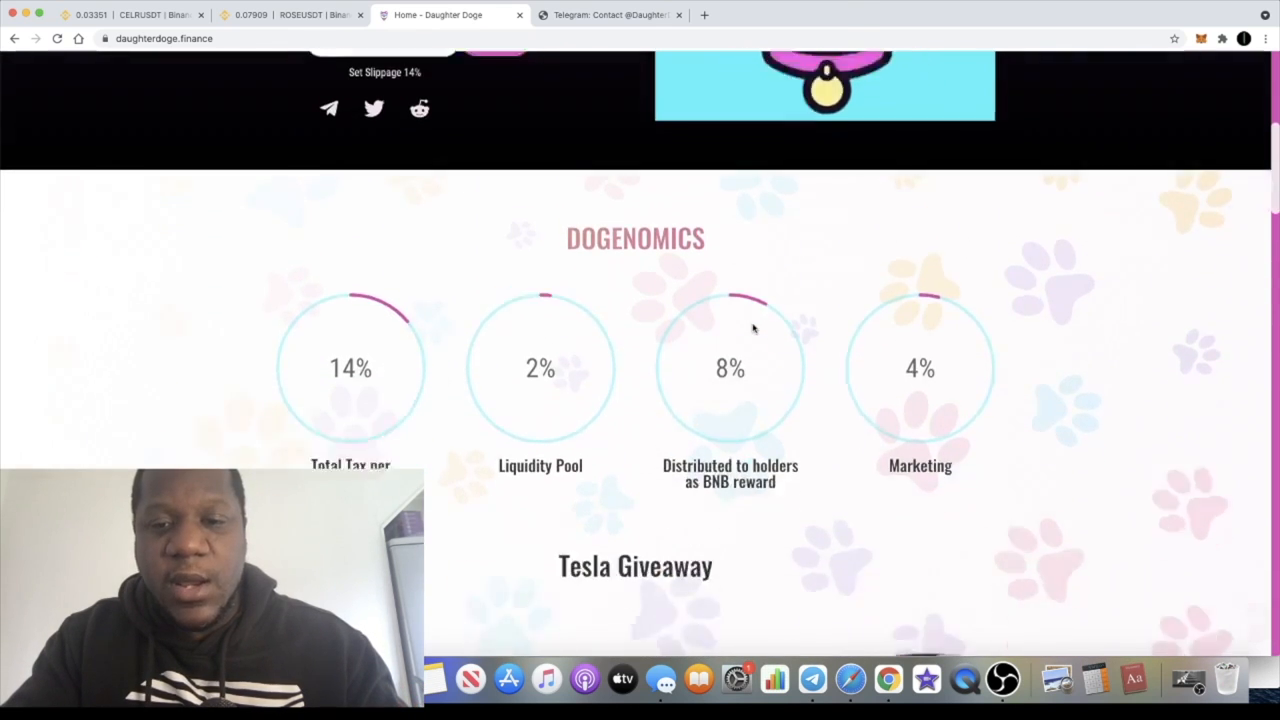
scroll(down, 3)
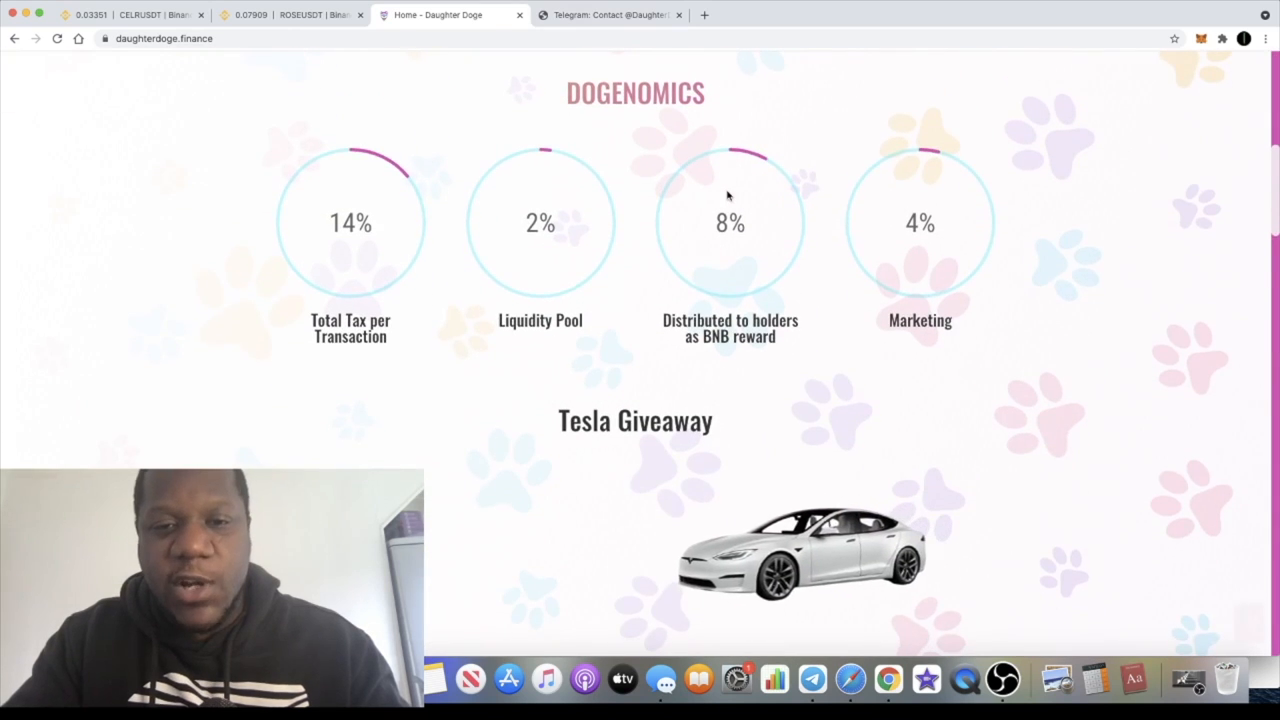
Scroll past the Tesla Giveaway to the Token Distribution: 40% presale, 25% liquidity, 15% partnerships, 10% burn
scroll(down, 3)
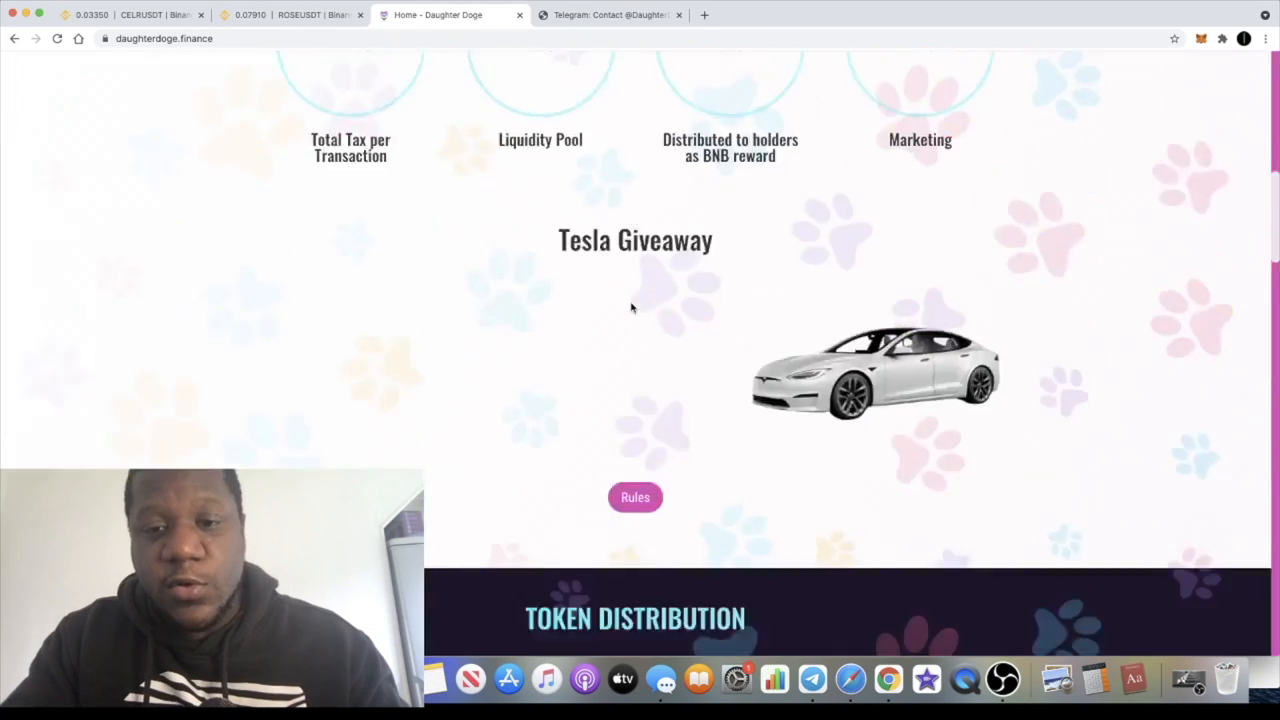
scroll(up, 3)
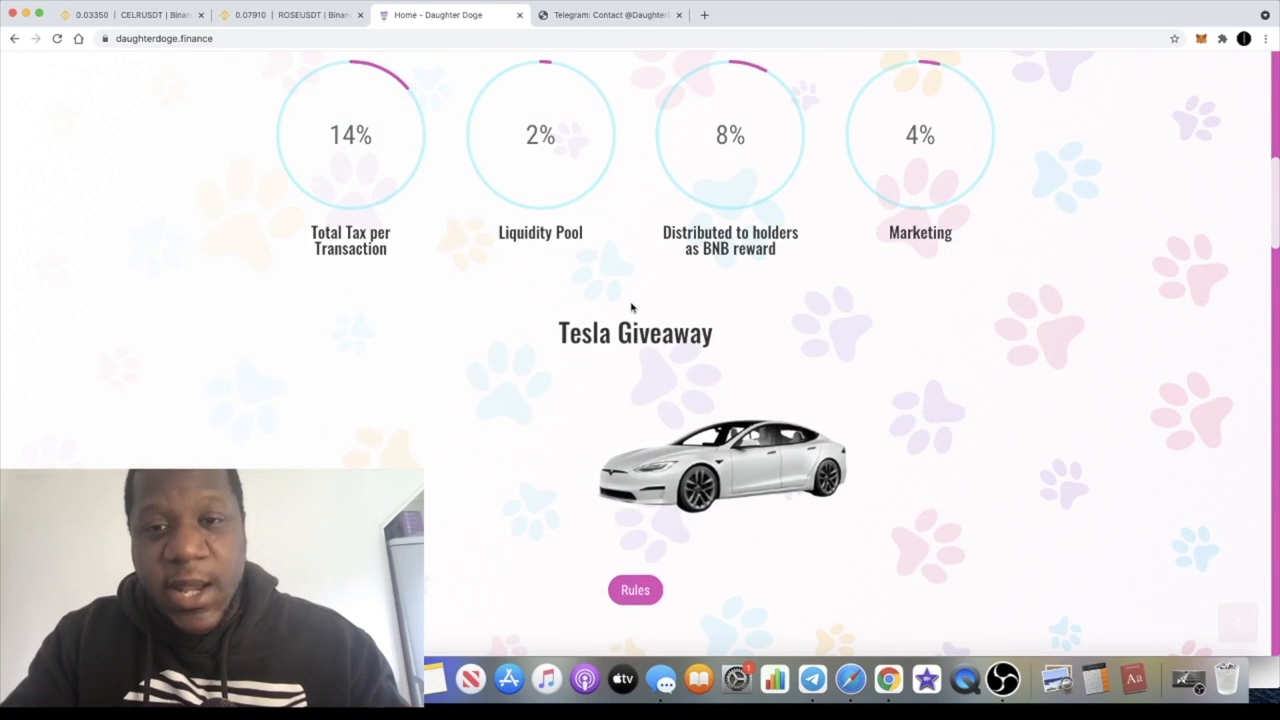
scroll(down, 3)
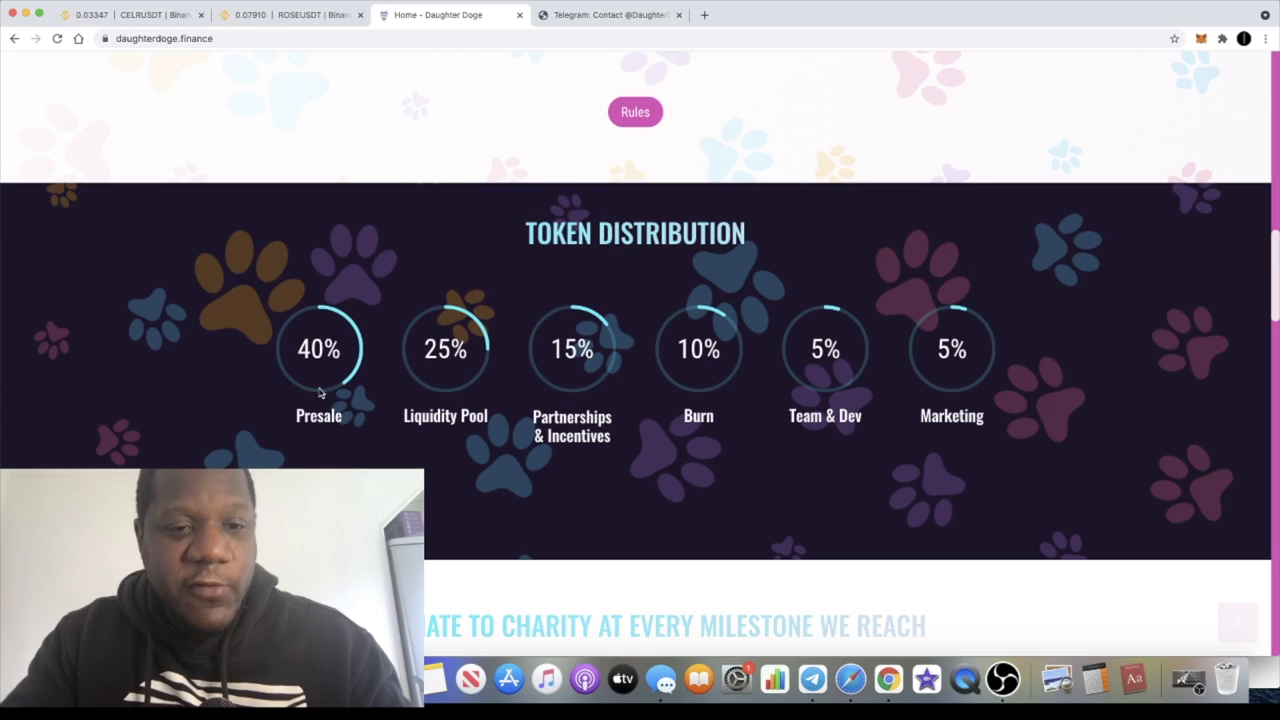
mouse_move(410, 310)
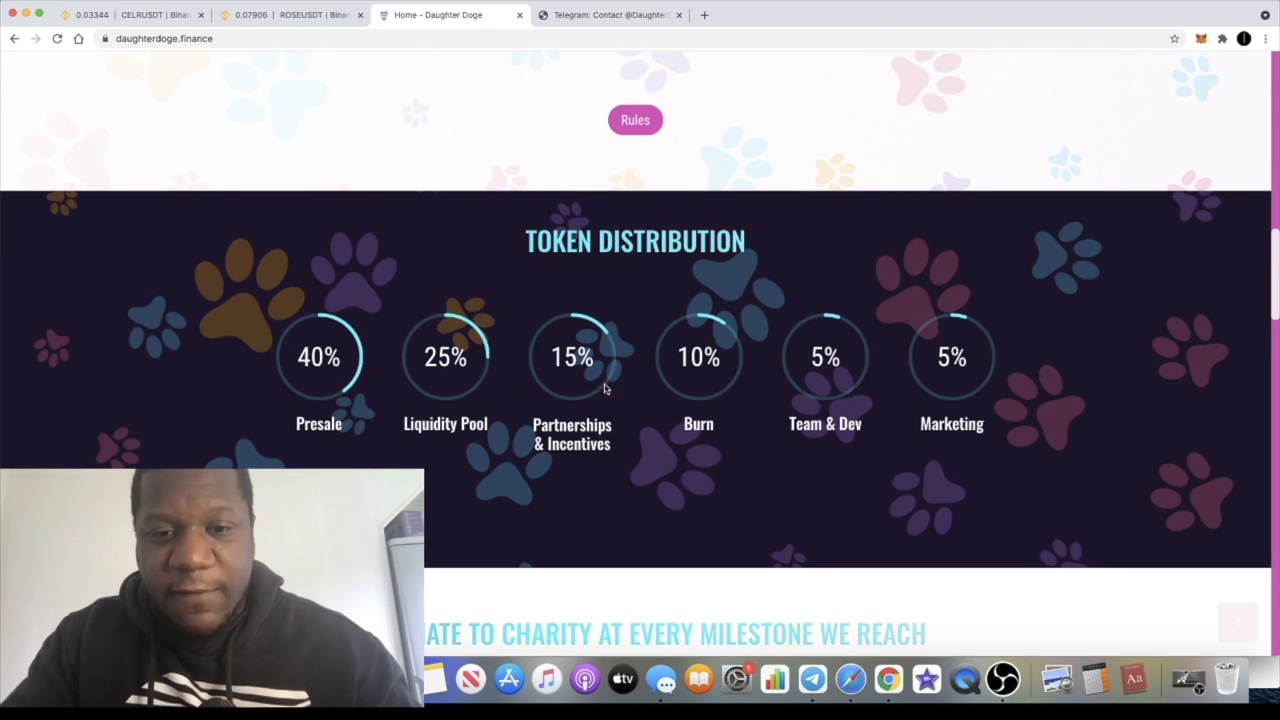
mouse_move(644, 488)
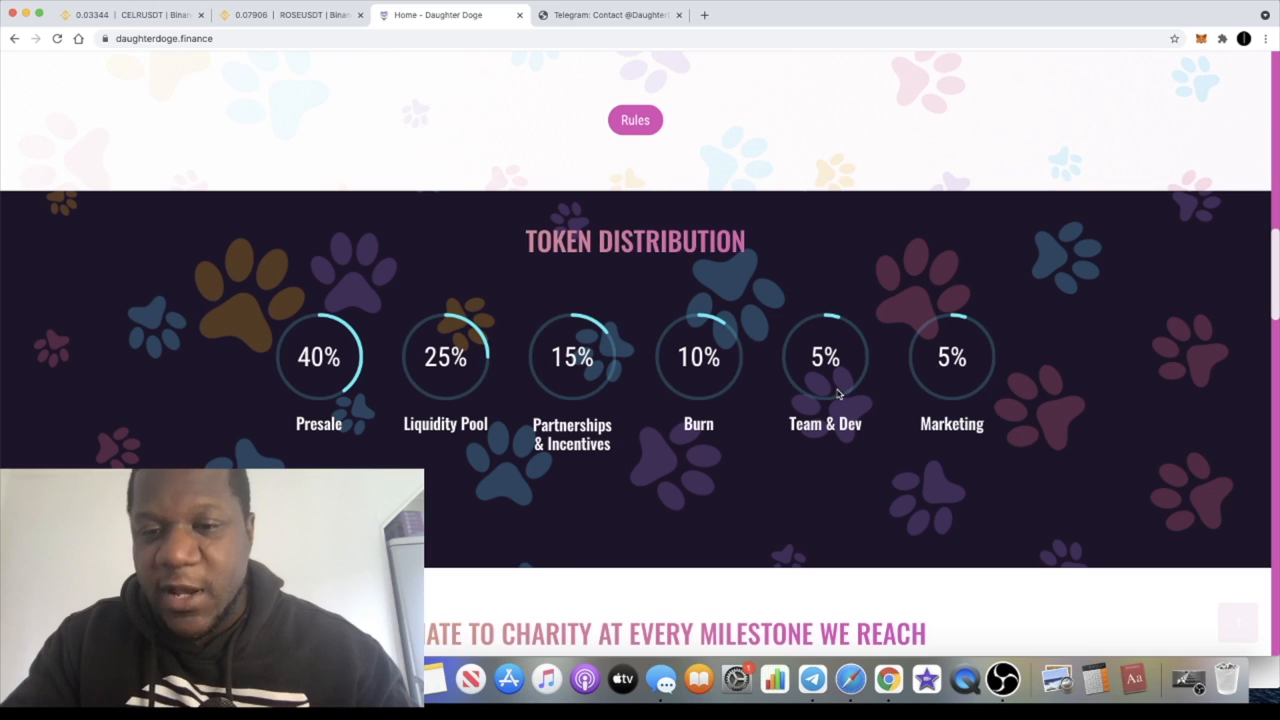
scroll(down, 3)
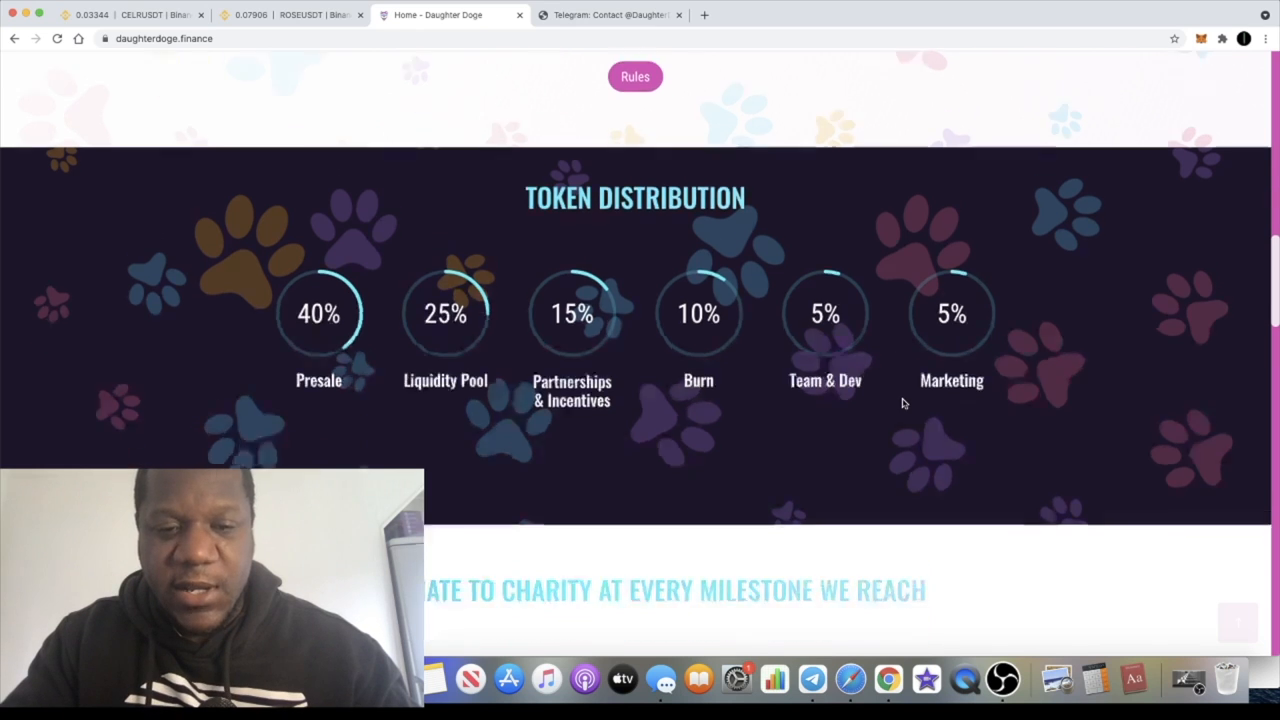
Scroll through the charity milestone pledge and its partners down to the Doggy Map roadmap
scroll(down, 3)
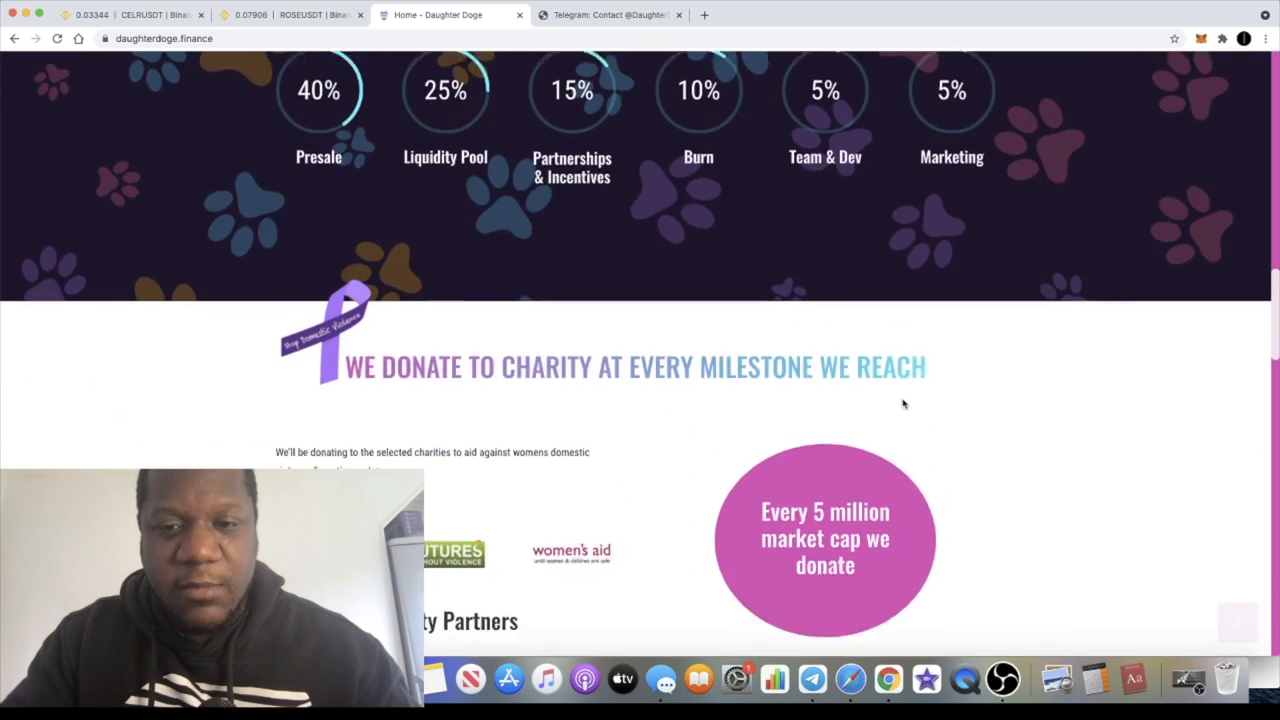
scroll(down, 3)
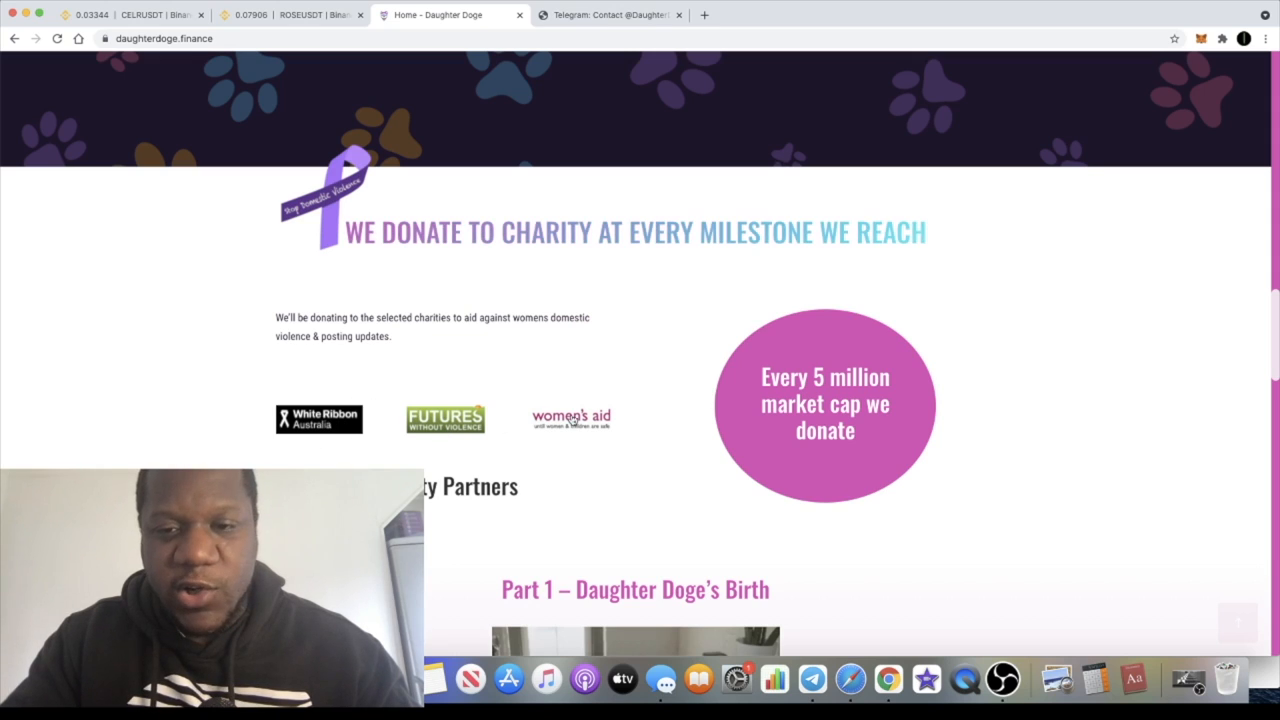
scroll(down, 3)
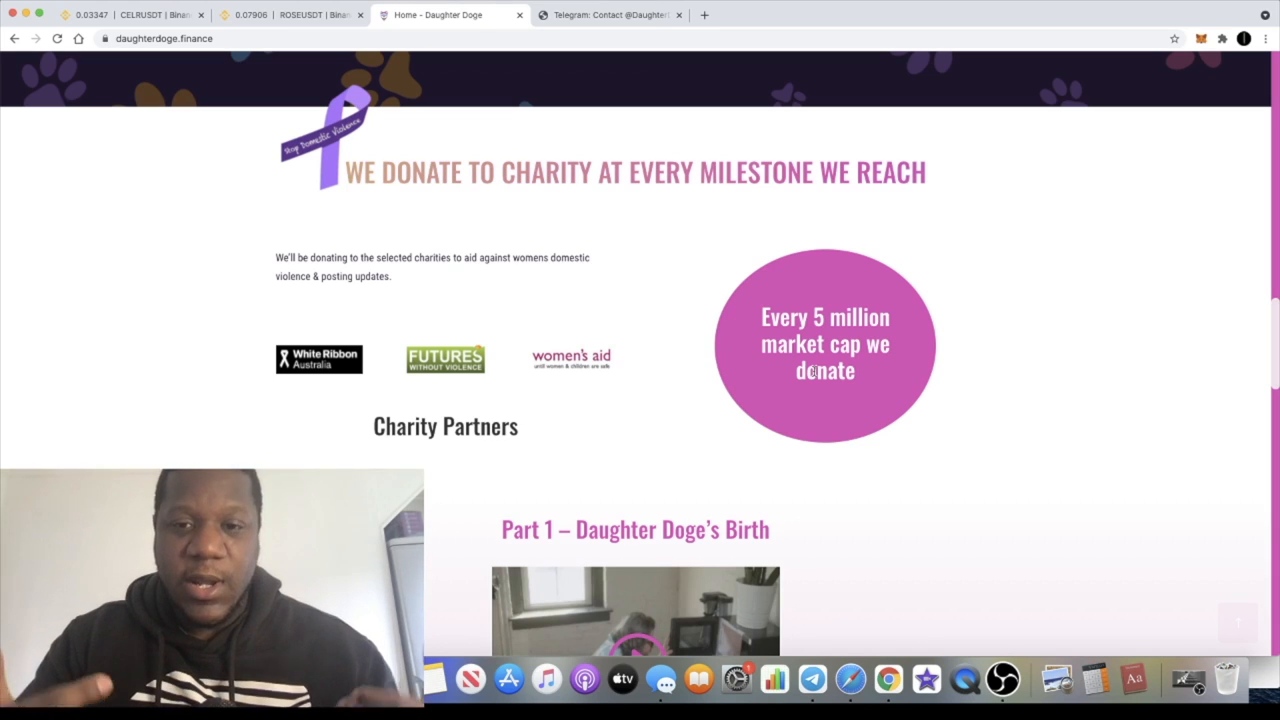
scroll(down, 3)
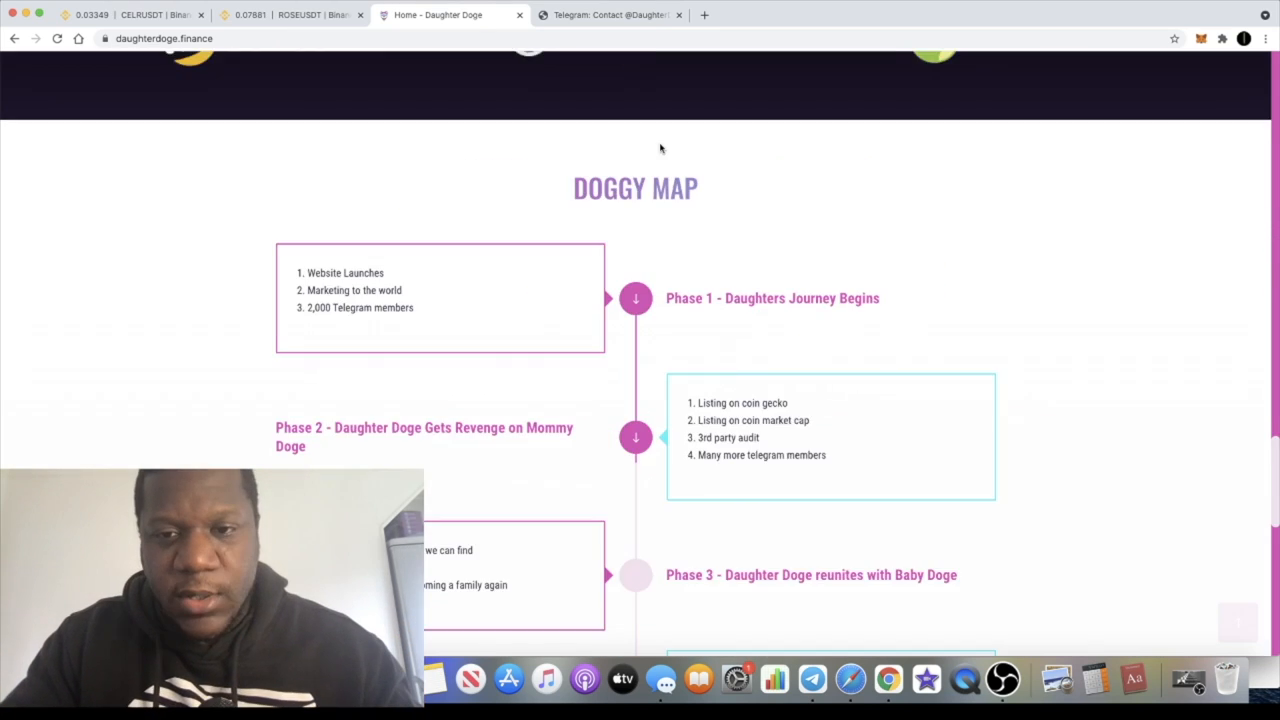
Scroll the Doggy Map roadmap from Phase 2 through Phase 5 to the page bottom
scroll(down, 3)
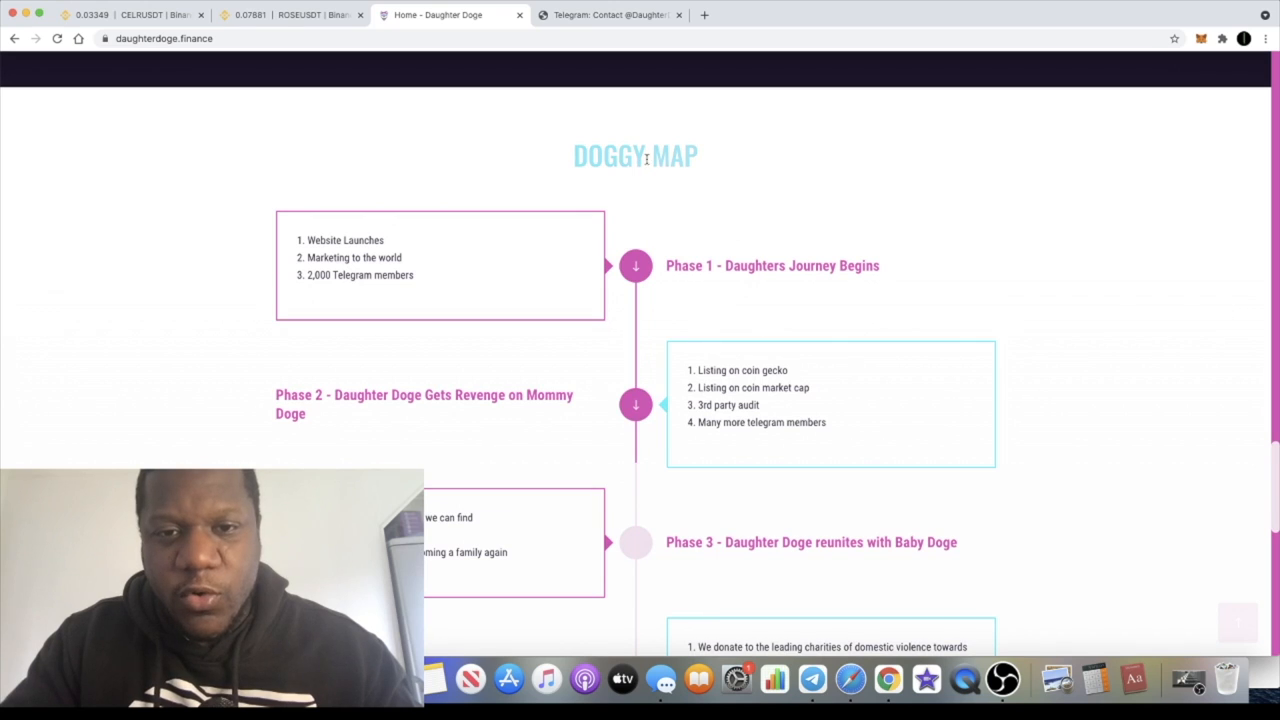
scroll(down, 3)
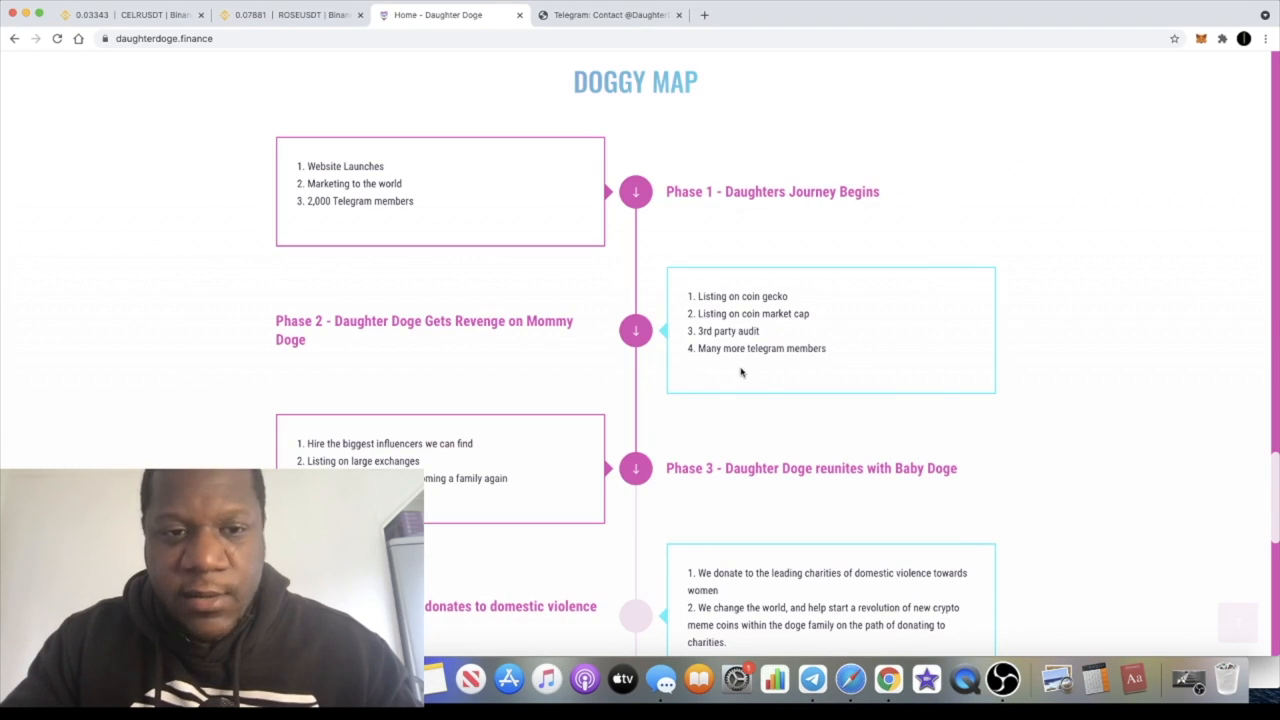
mouse_move(428, 230)
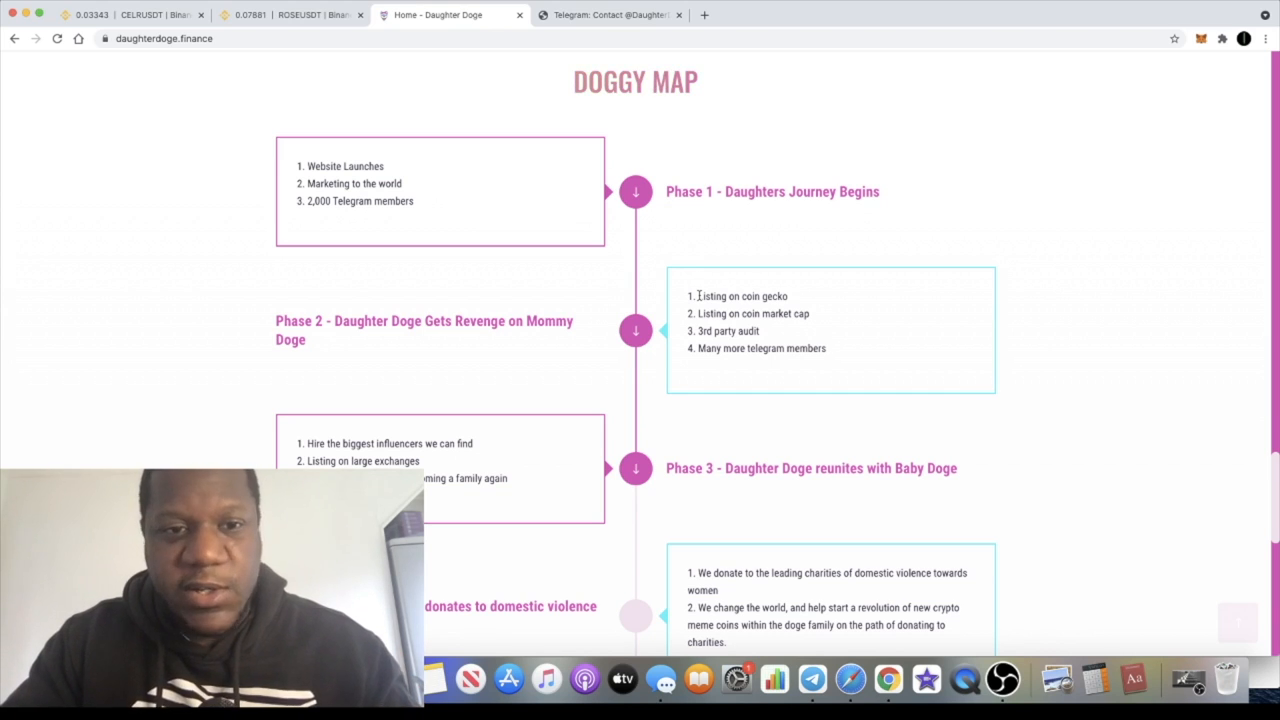
scroll(down, 3)
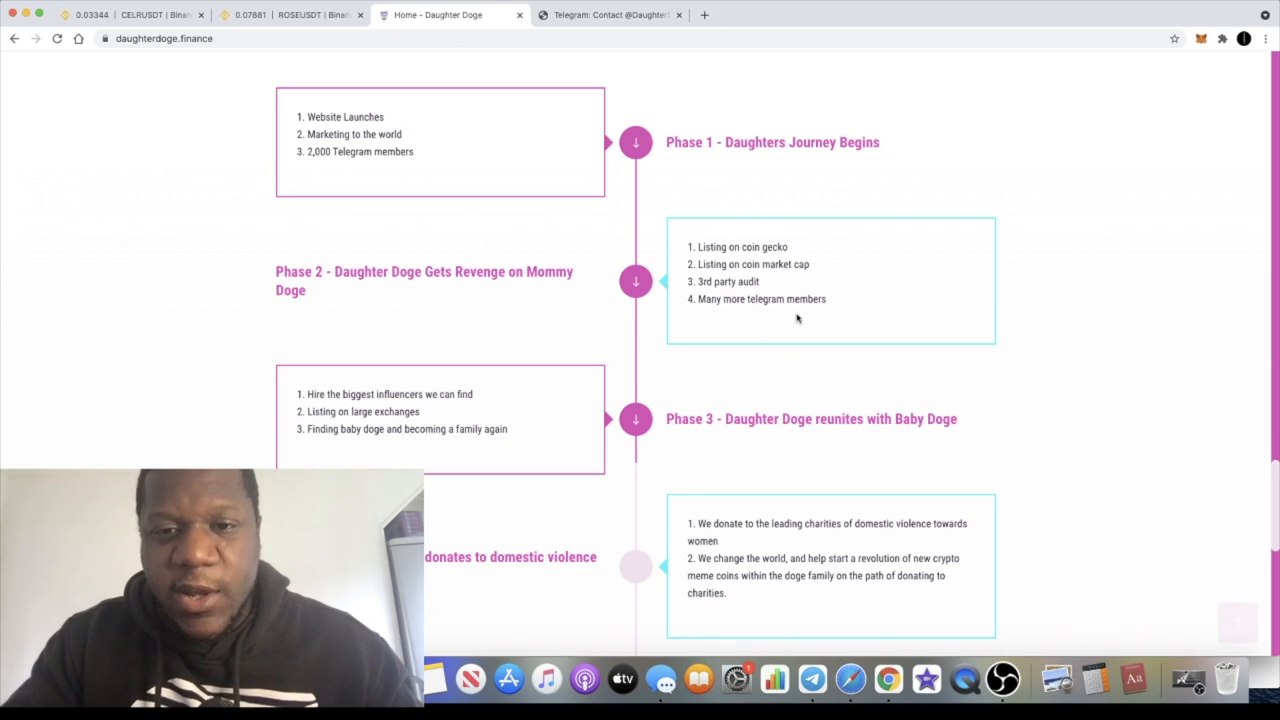
scroll(down, 3)
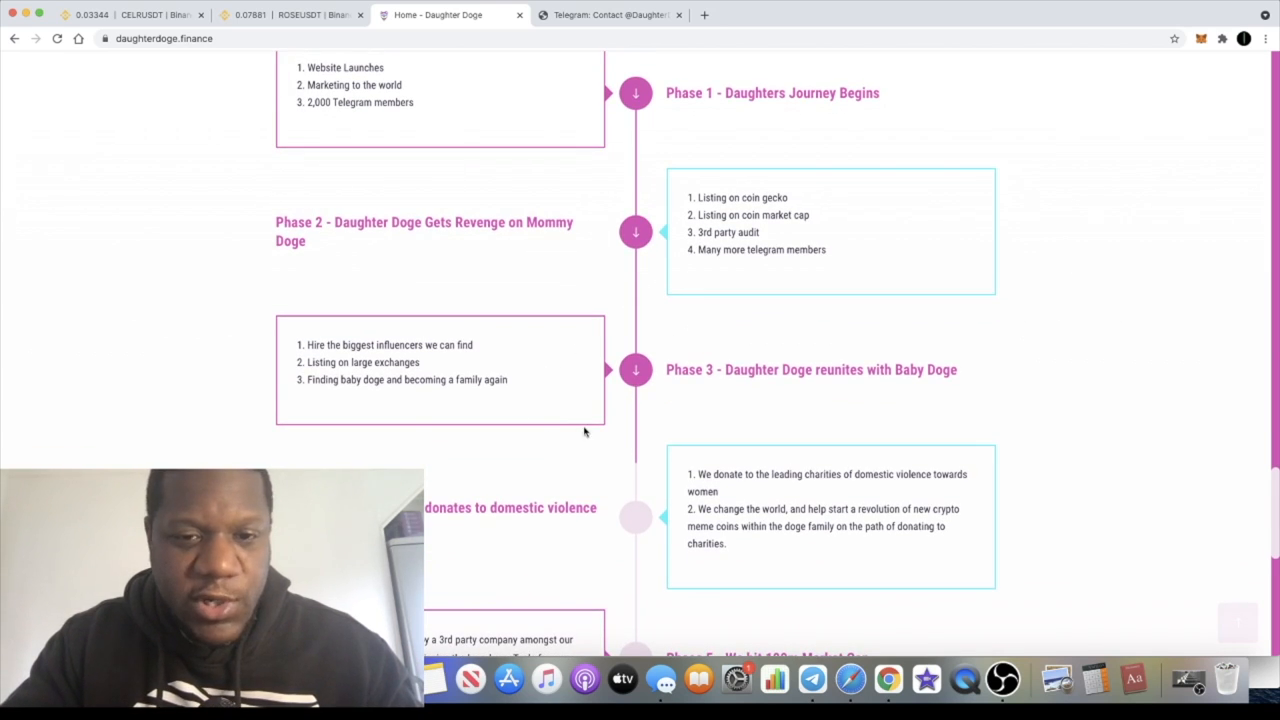
scroll(down, 3)
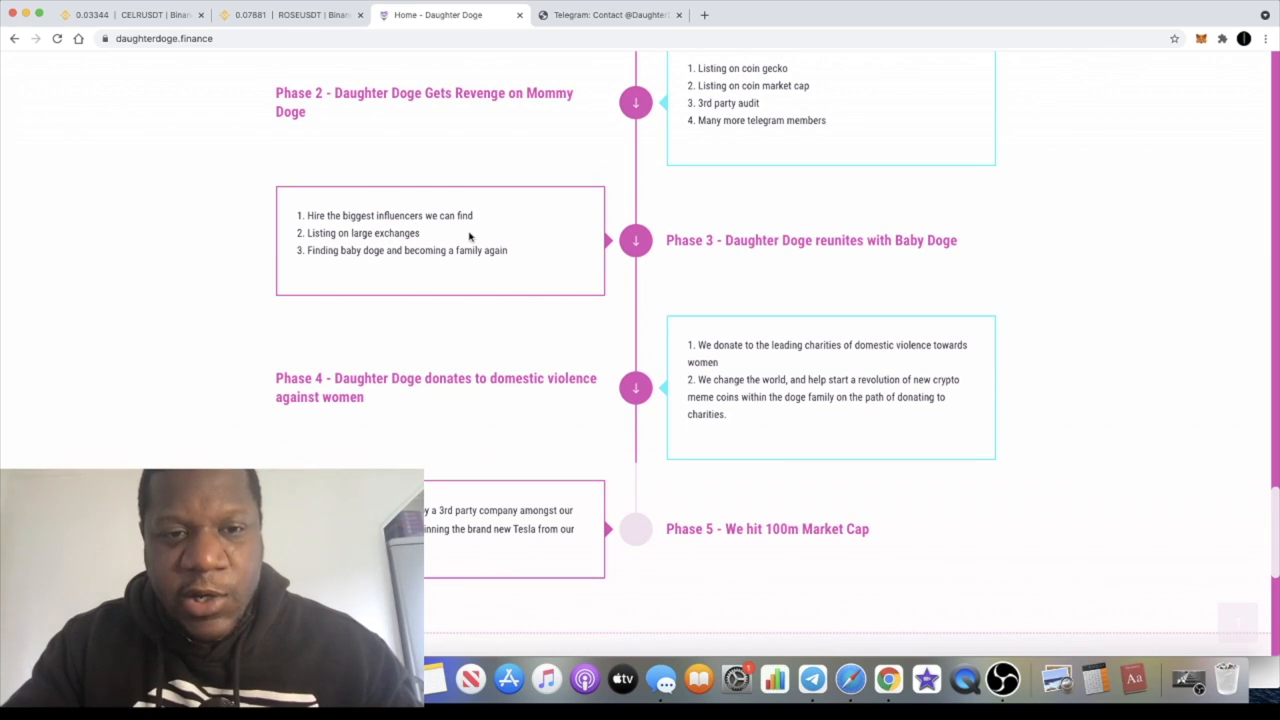
scroll(down, 3)
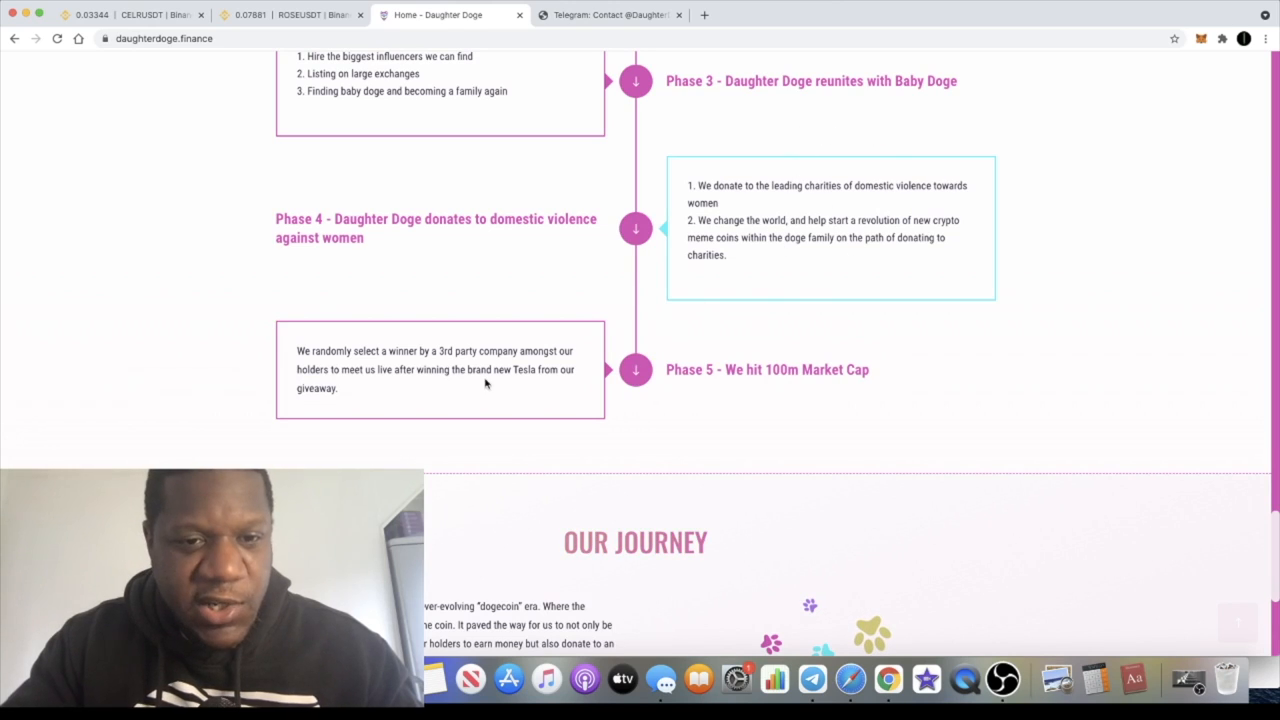
mouse_move(292, 360)
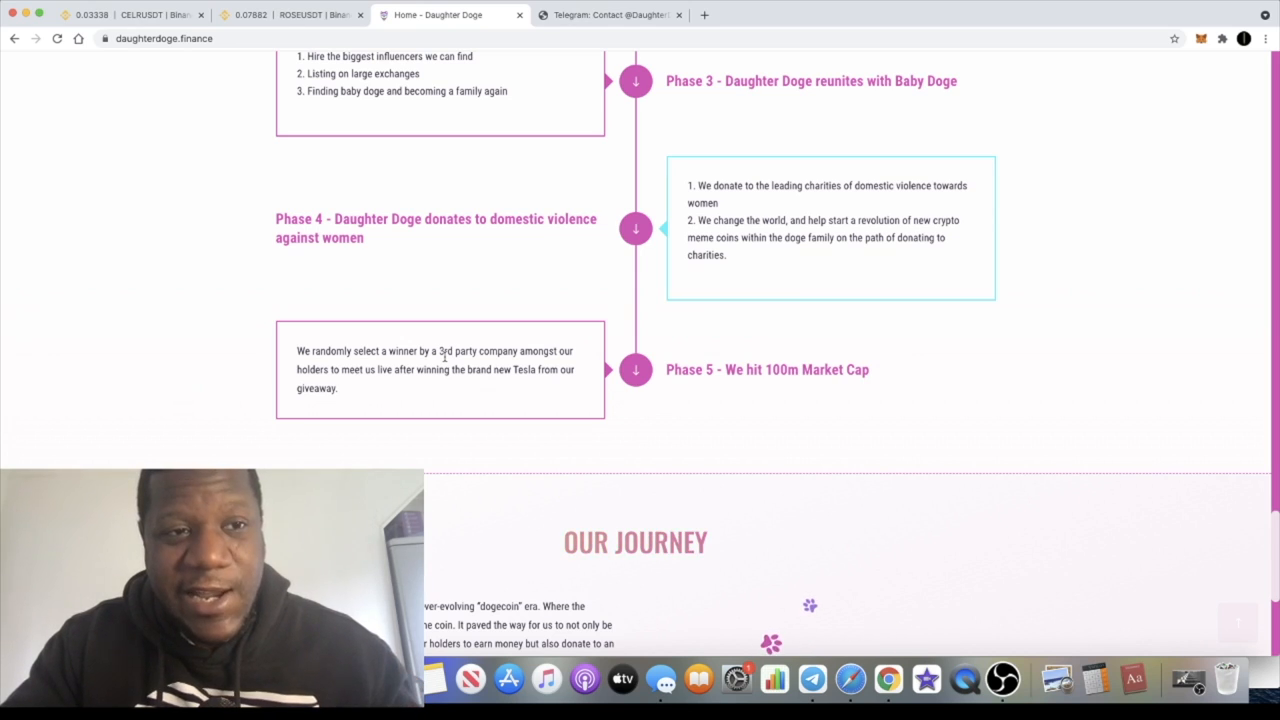
scroll(down, 3)
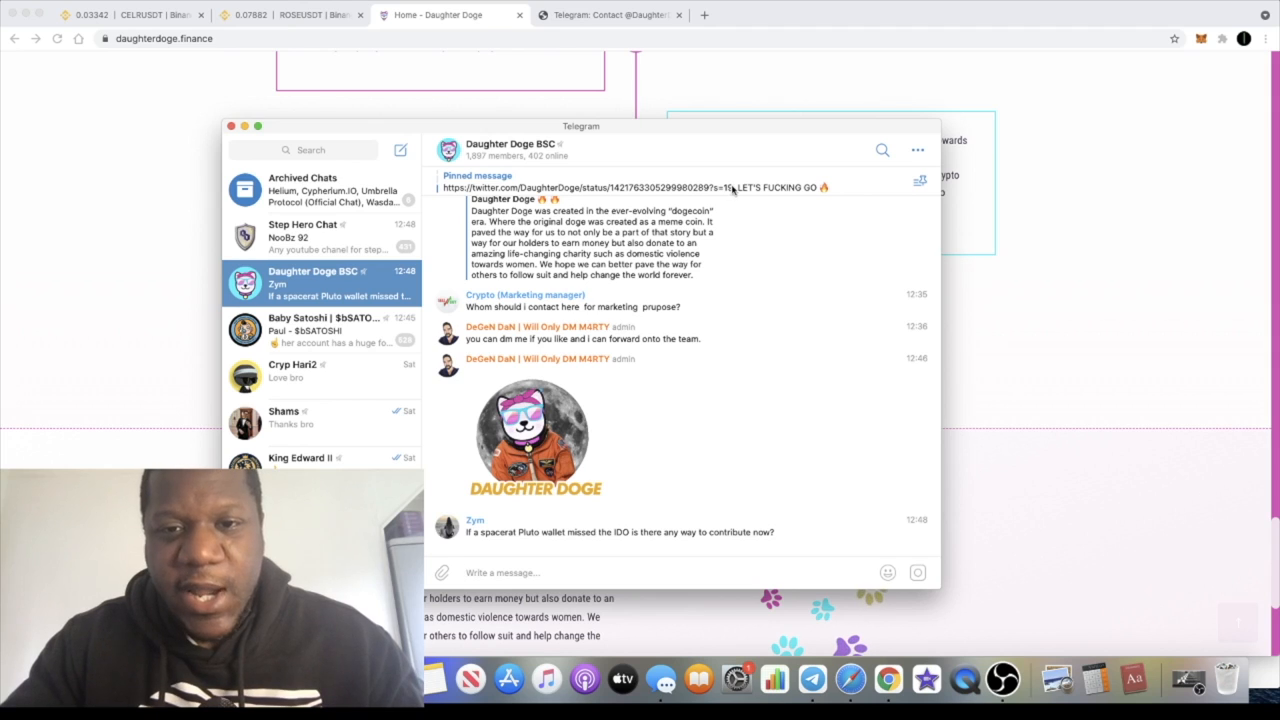
Scroll through the Daughter Doge BSC Telegram group's presale and whitelist messages
scroll(down, 3)
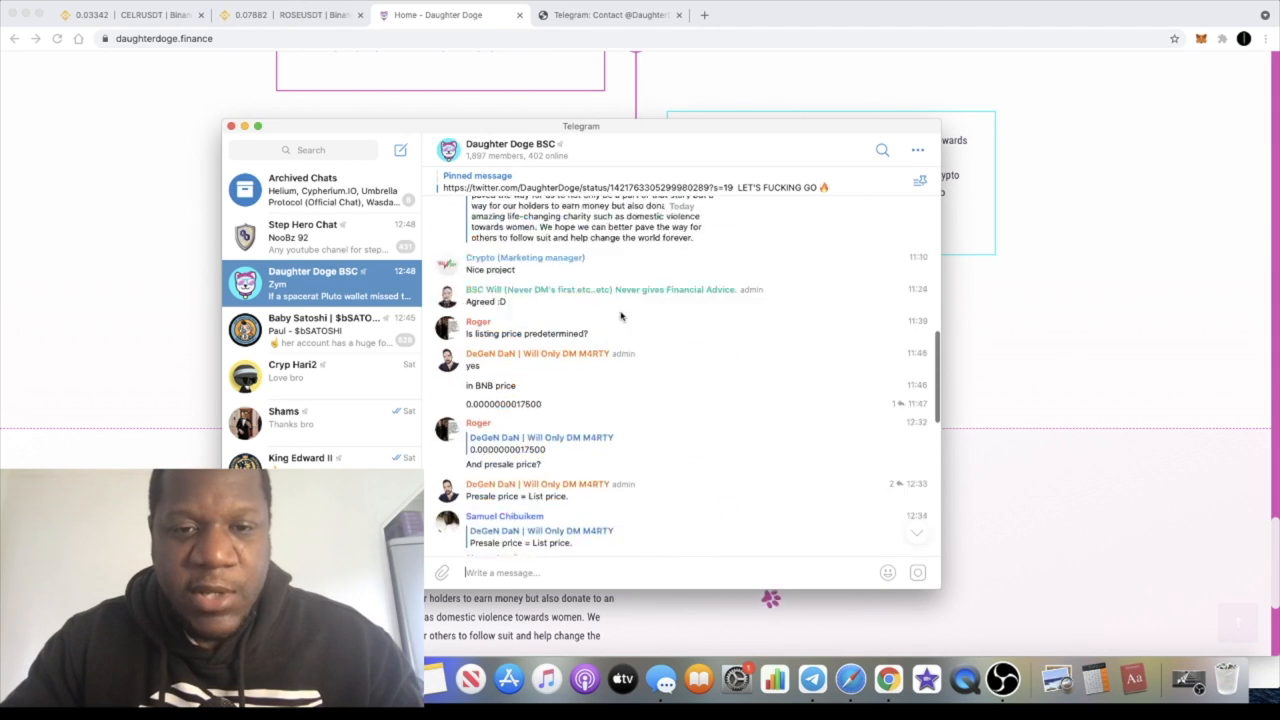
scroll(down, 3)
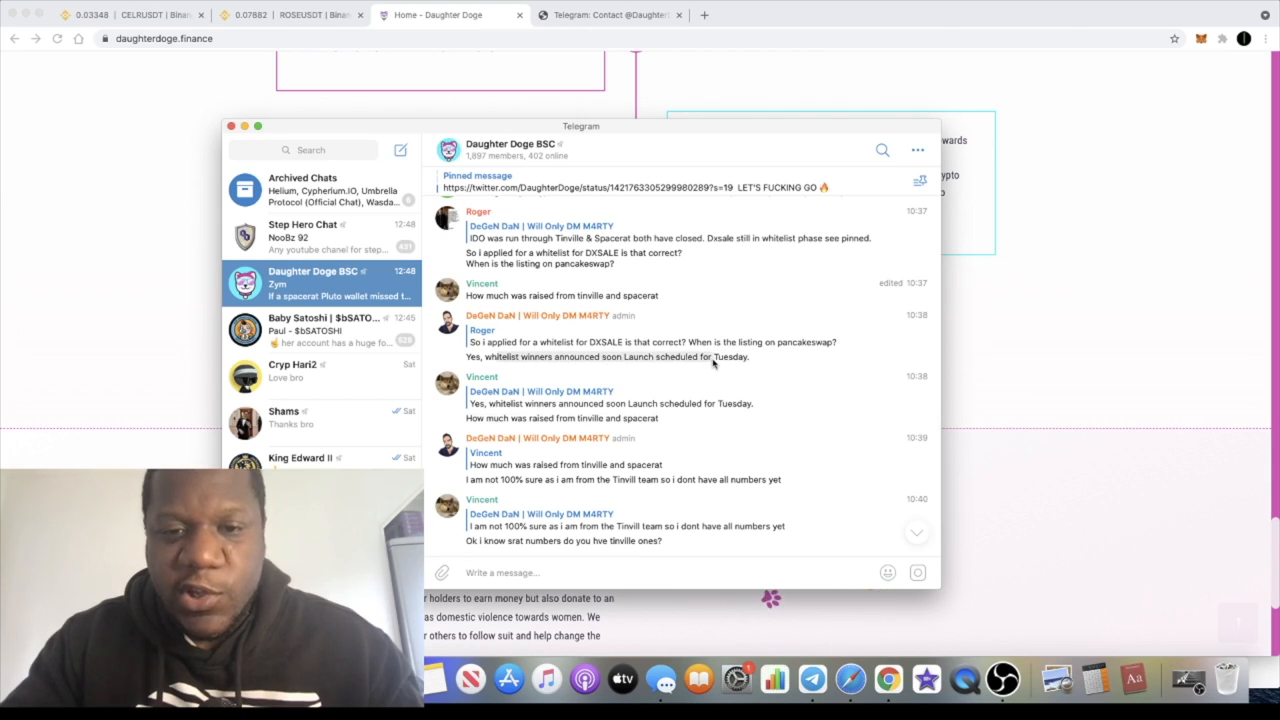
scroll(down, 3)
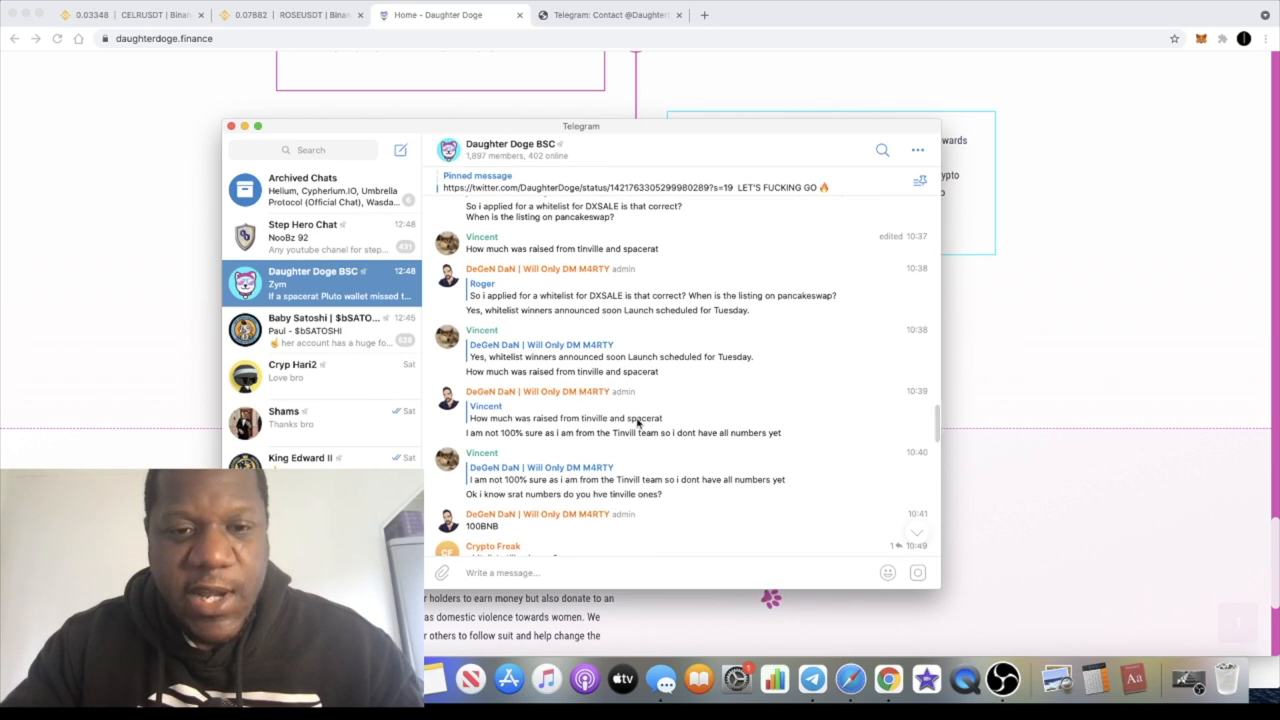
scroll(down, 3)
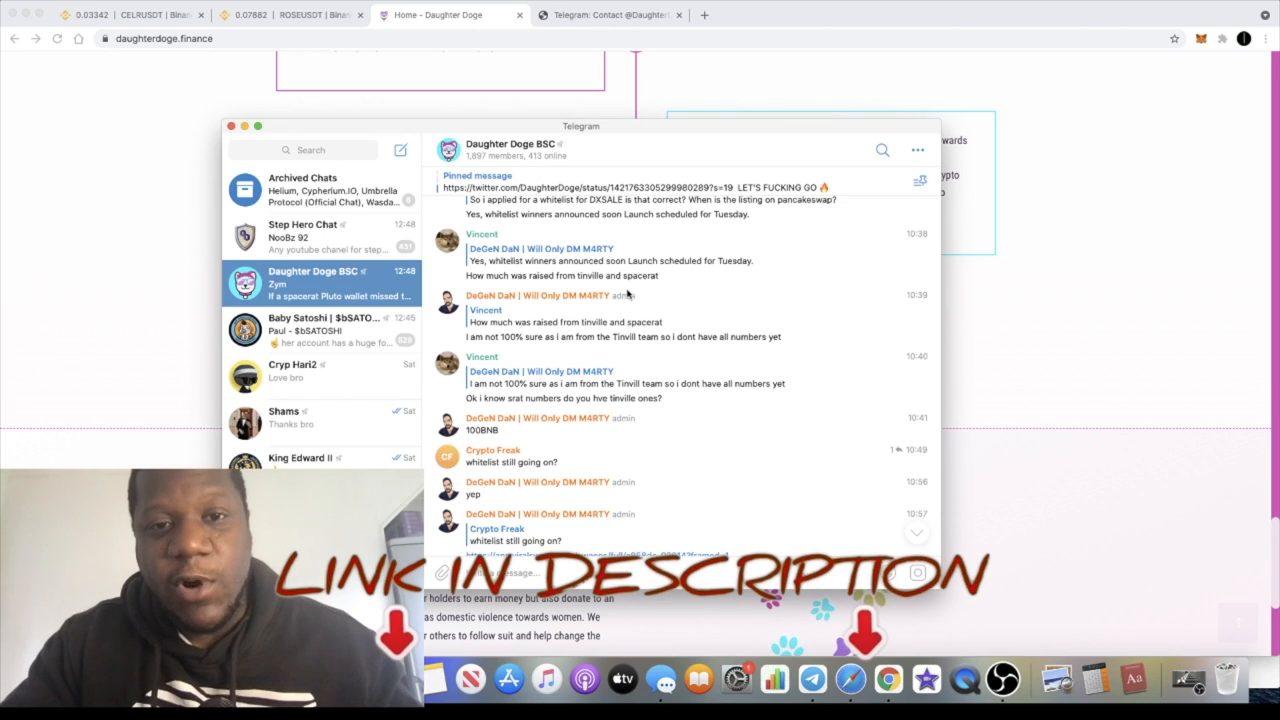
scroll(down, 3)
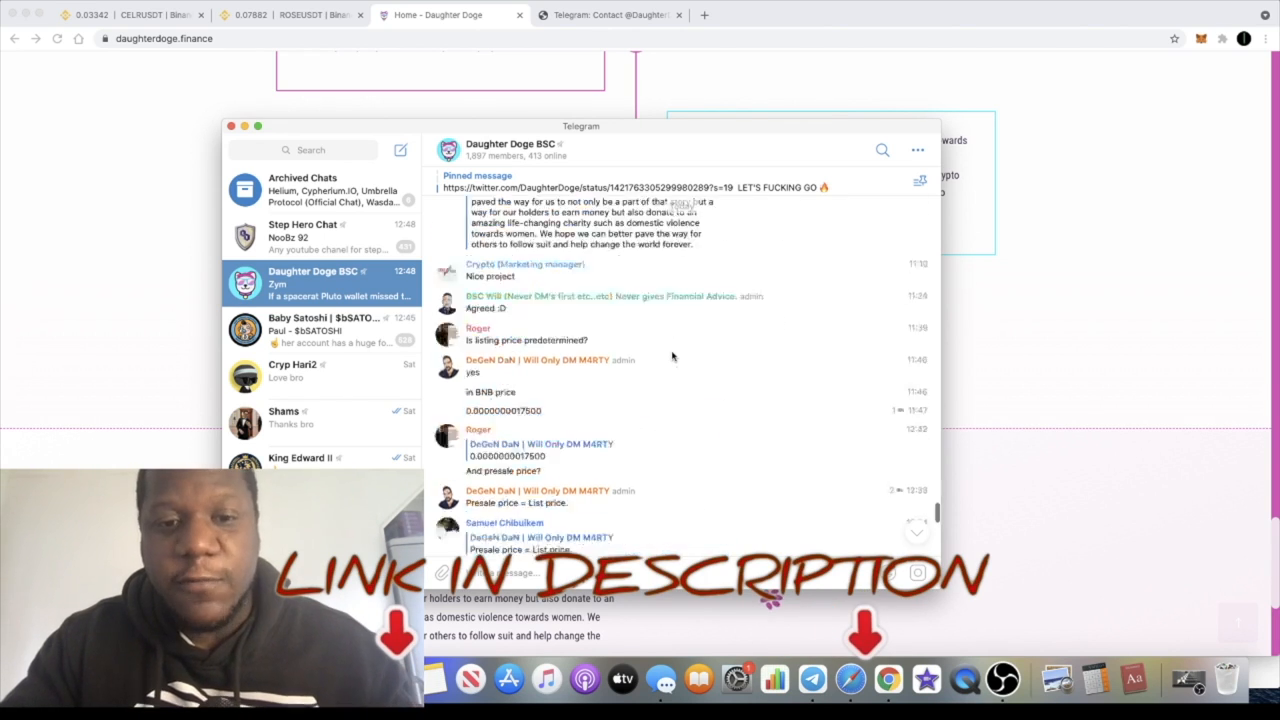
scroll(down, 3)
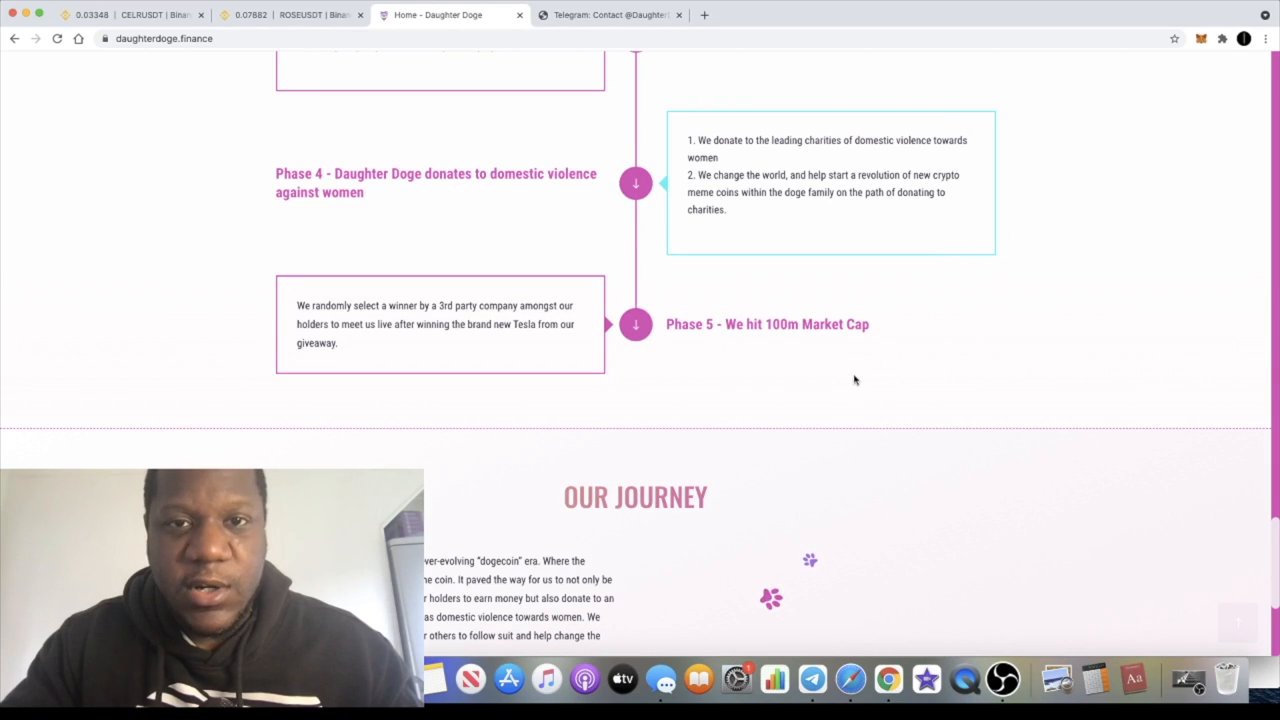
scroll(up, 3)
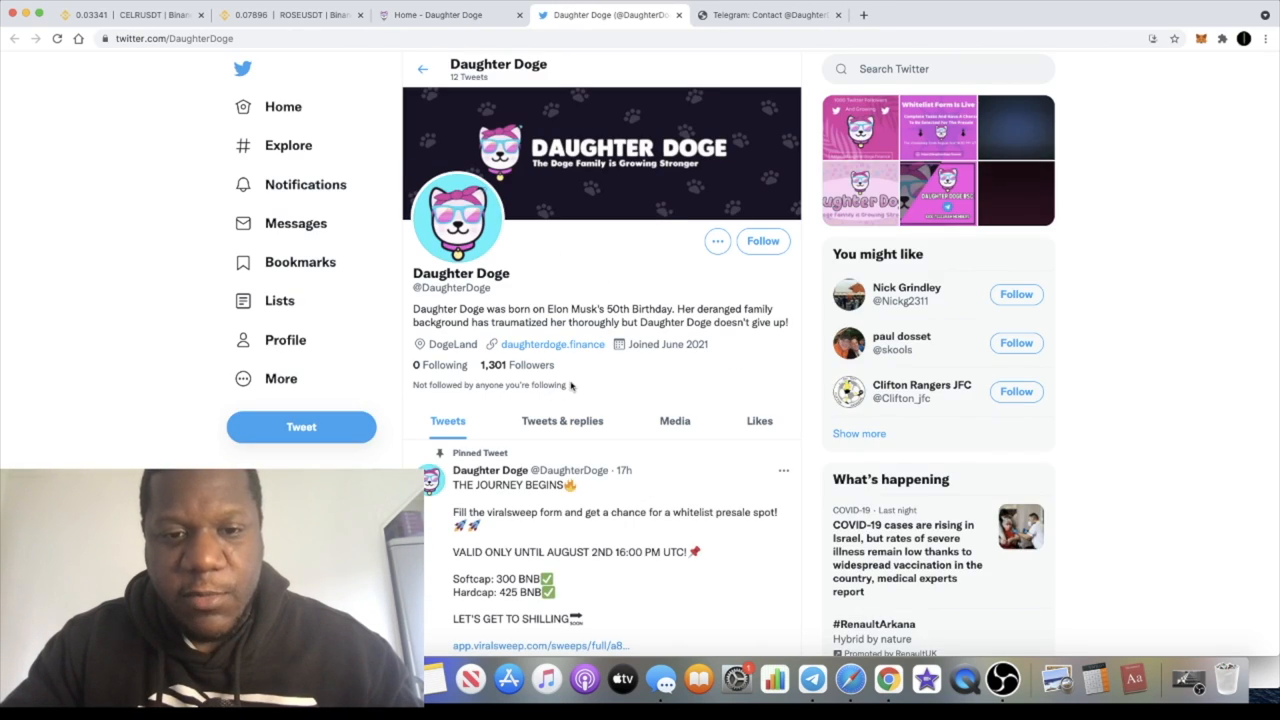
scroll(down, 3)
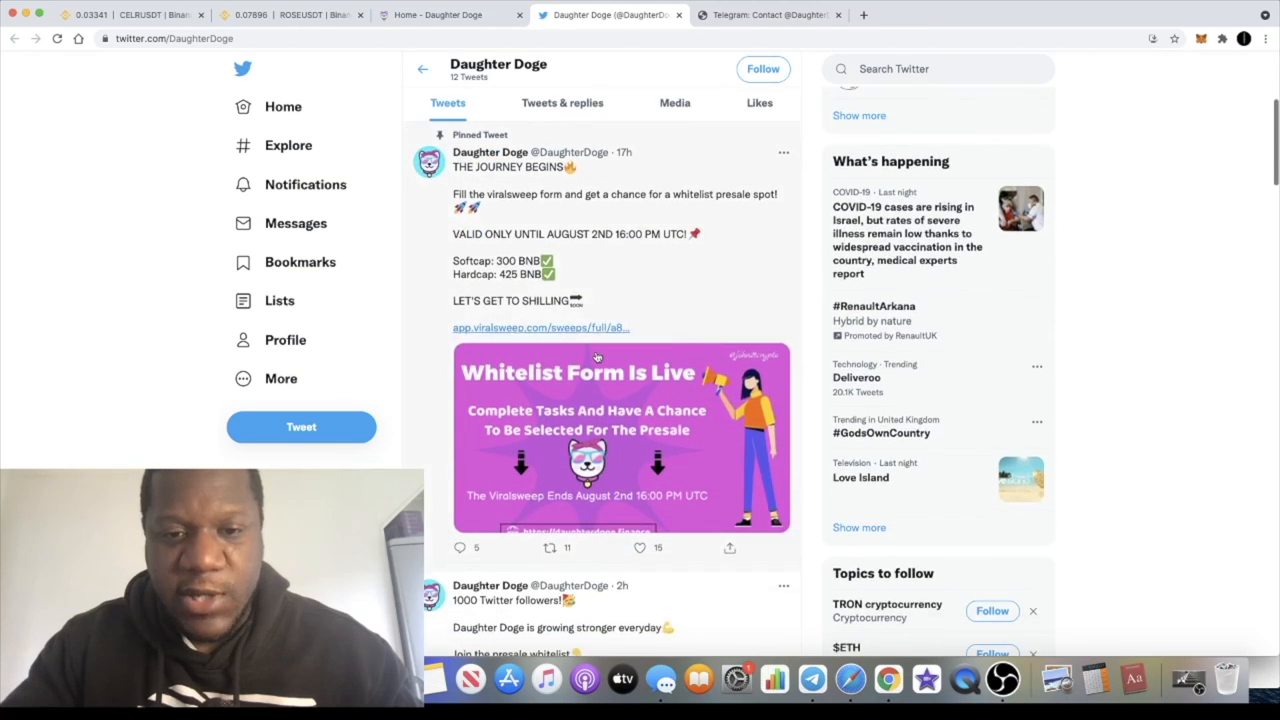
scroll(down, 3)
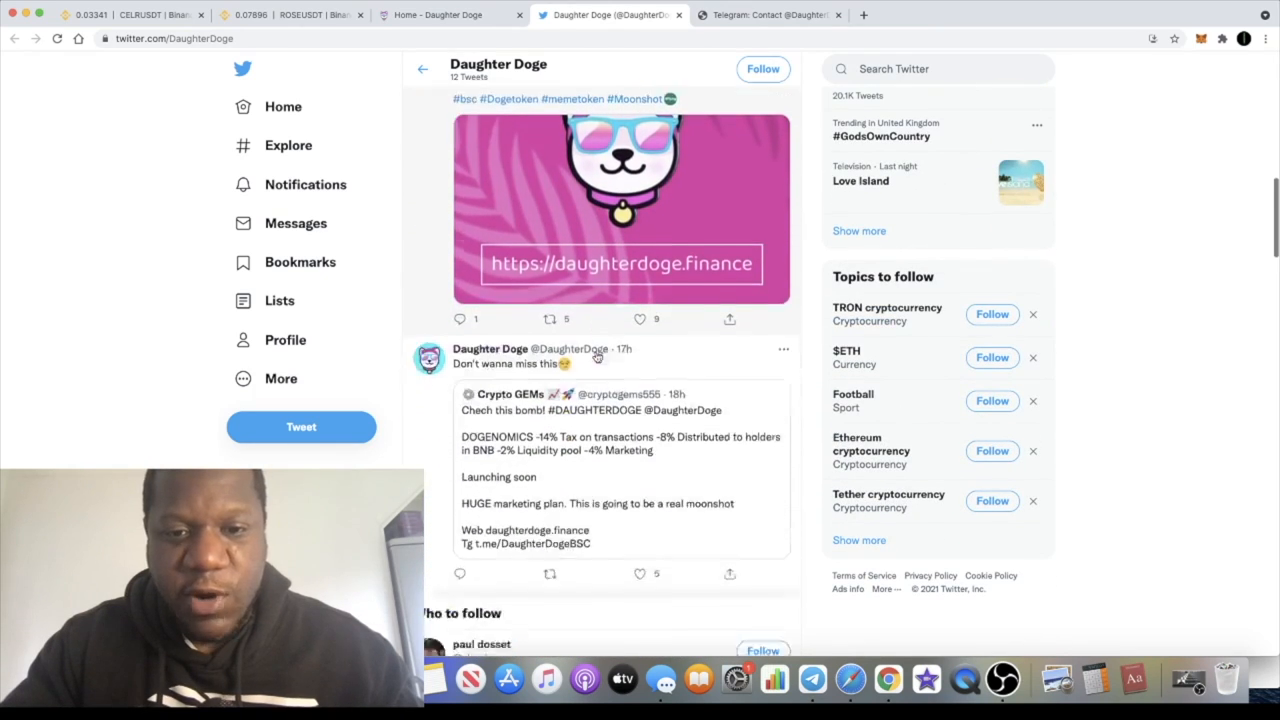
scroll(down, 3)
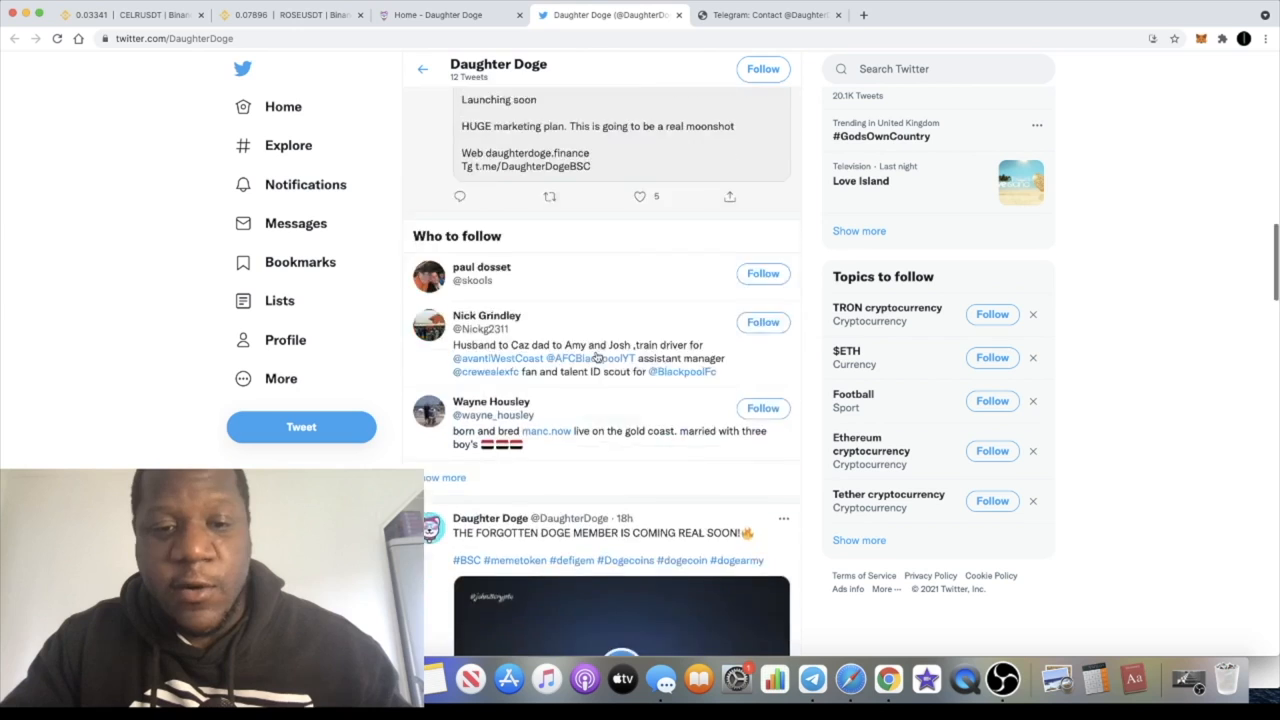
scroll(down, 3)
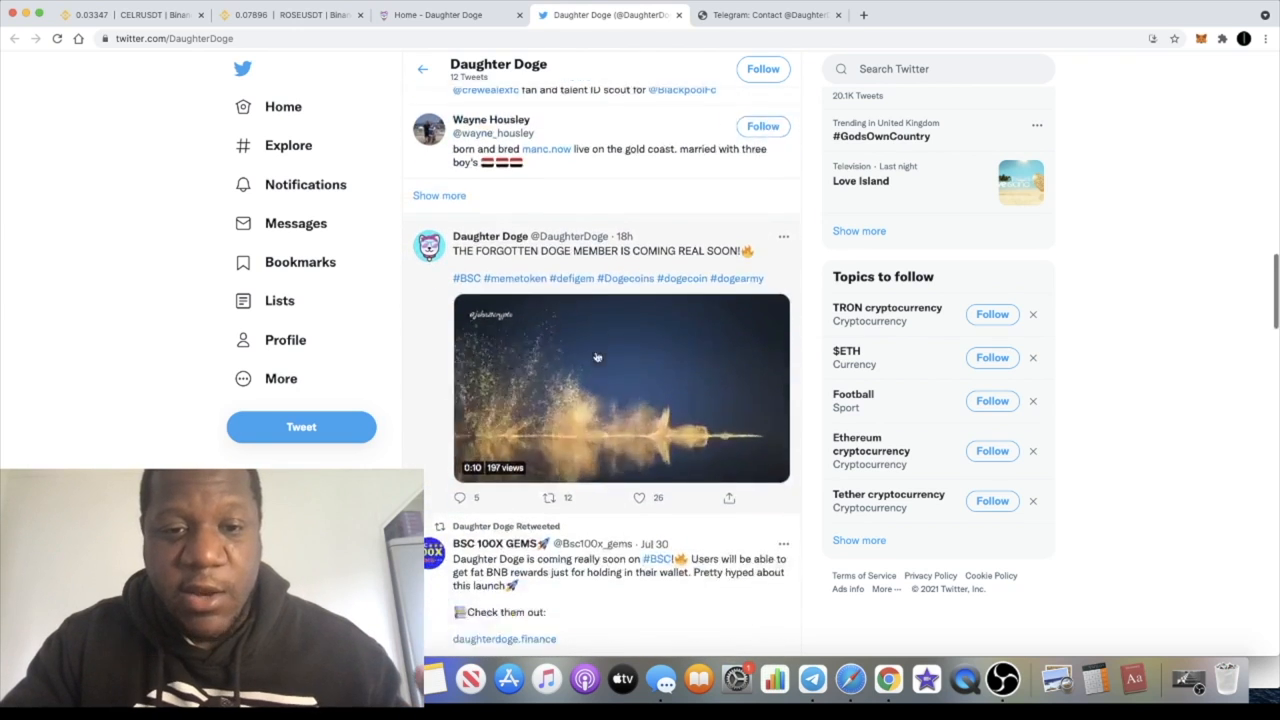
scroll(down, 3)
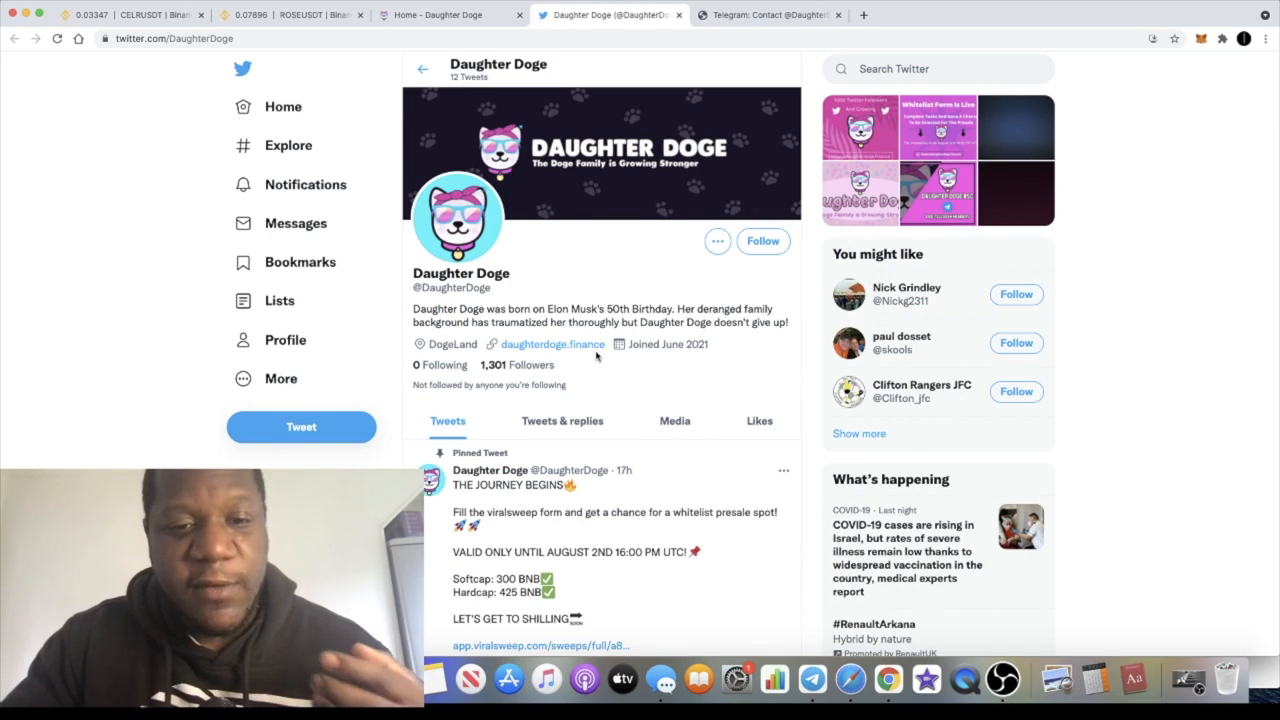
scroll(down, 3)
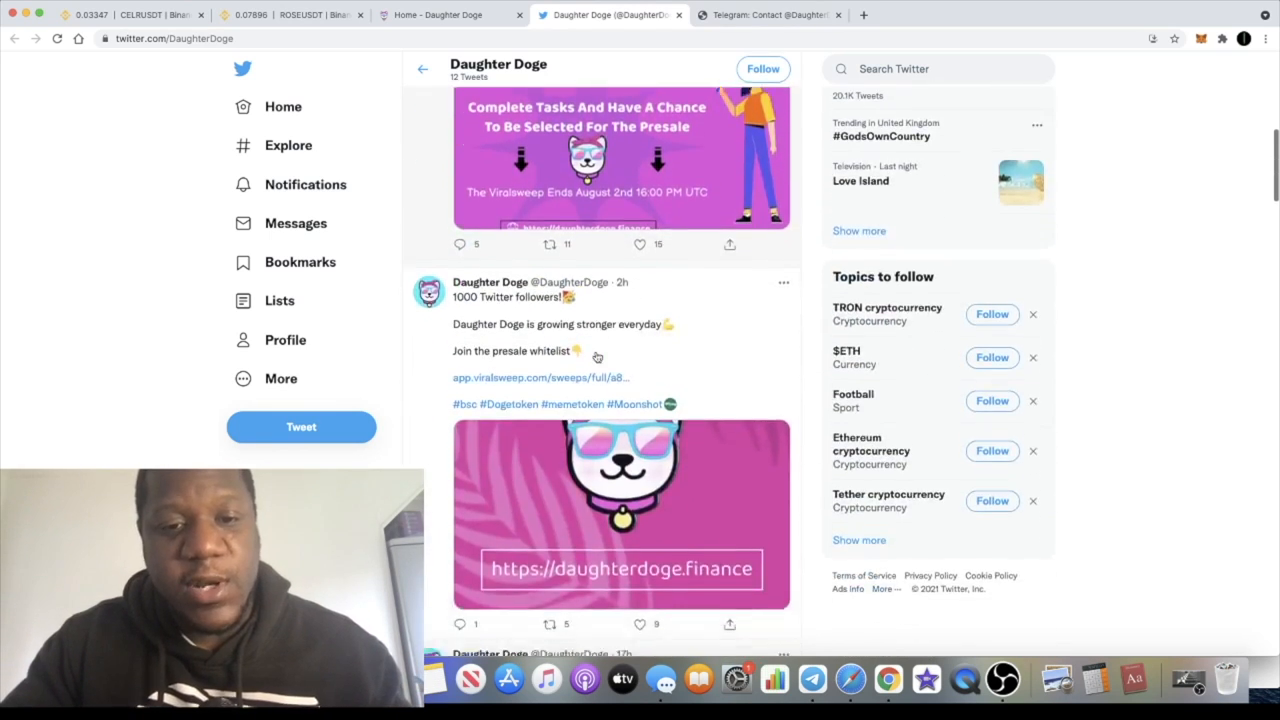
scroll(down, 3)
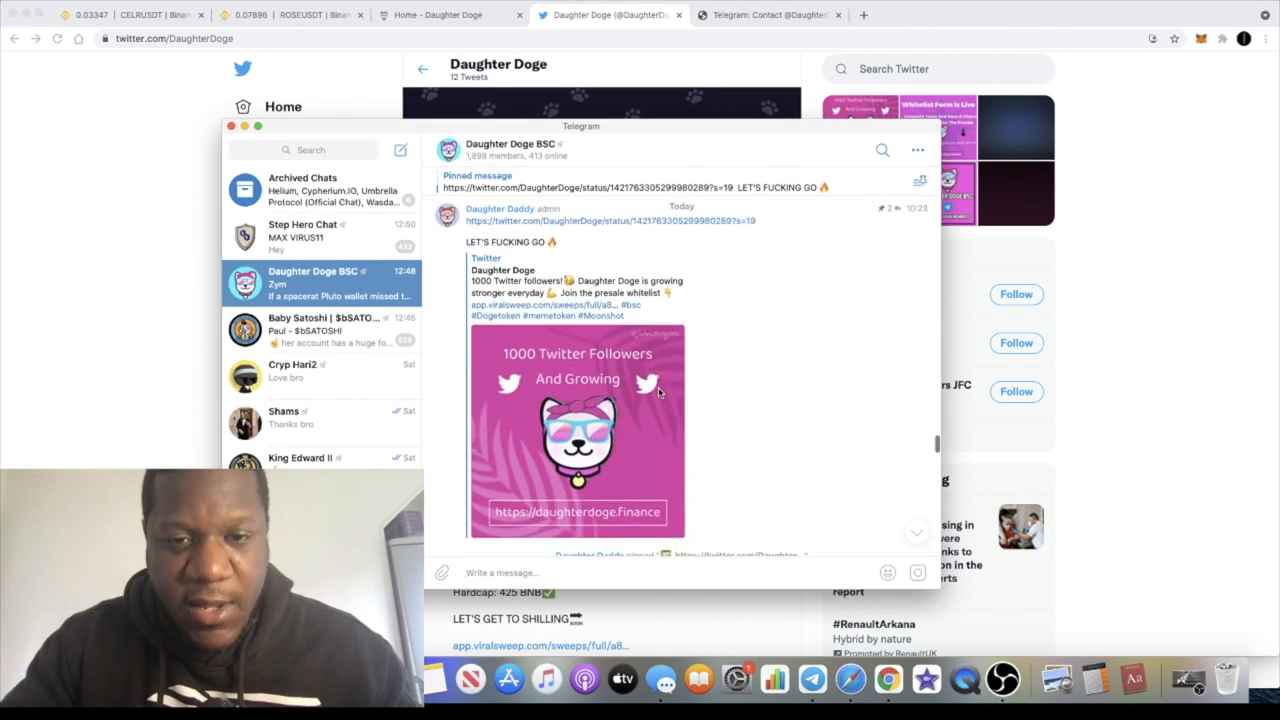
scroll(down, 3)
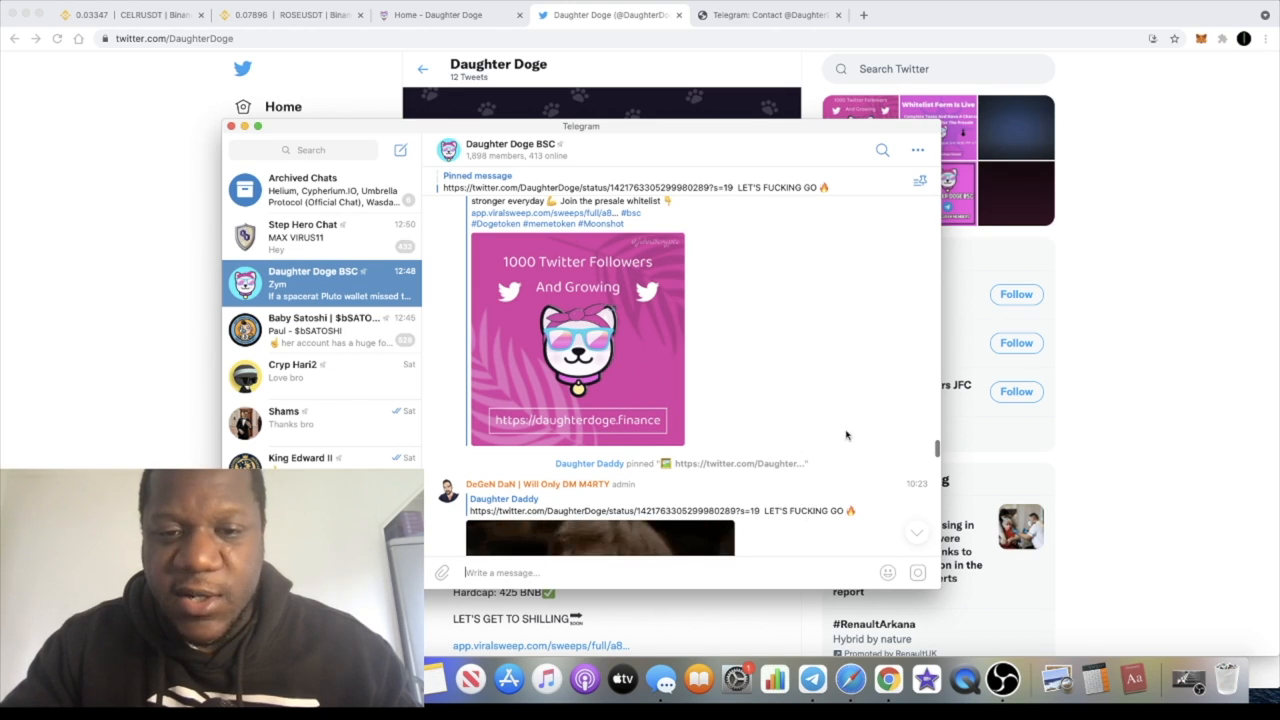
mouse_move(932, 410)
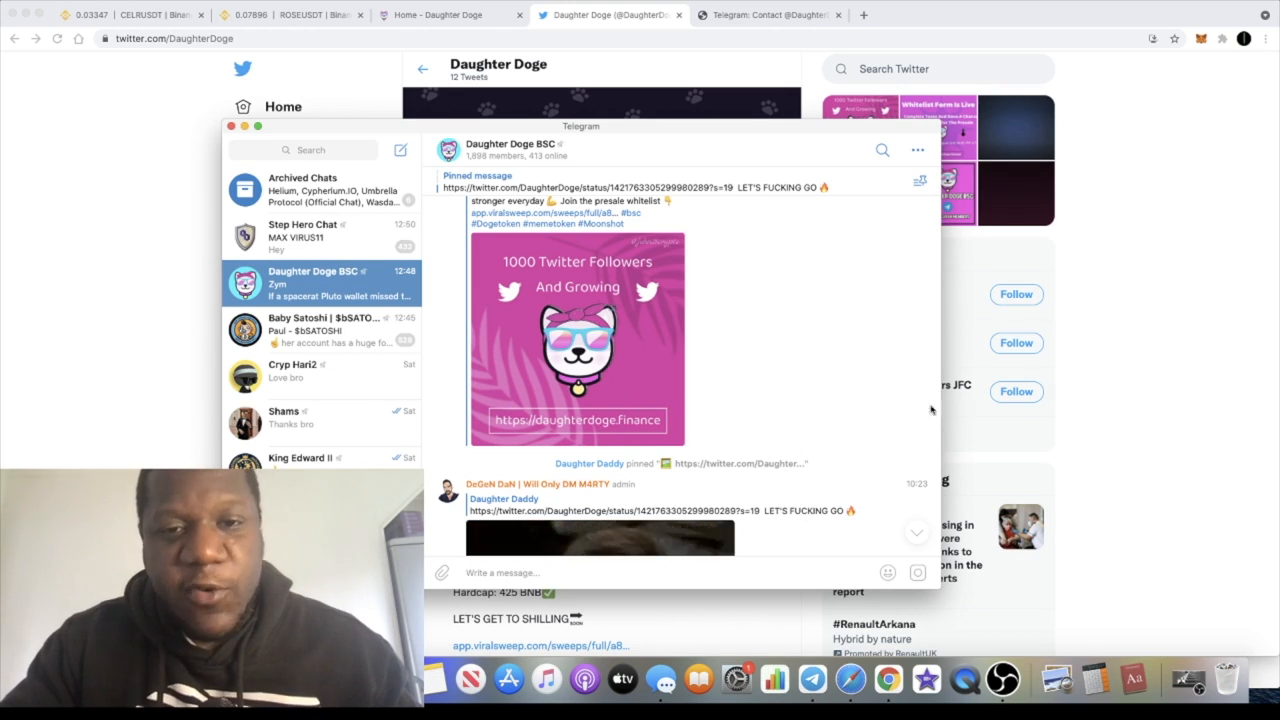